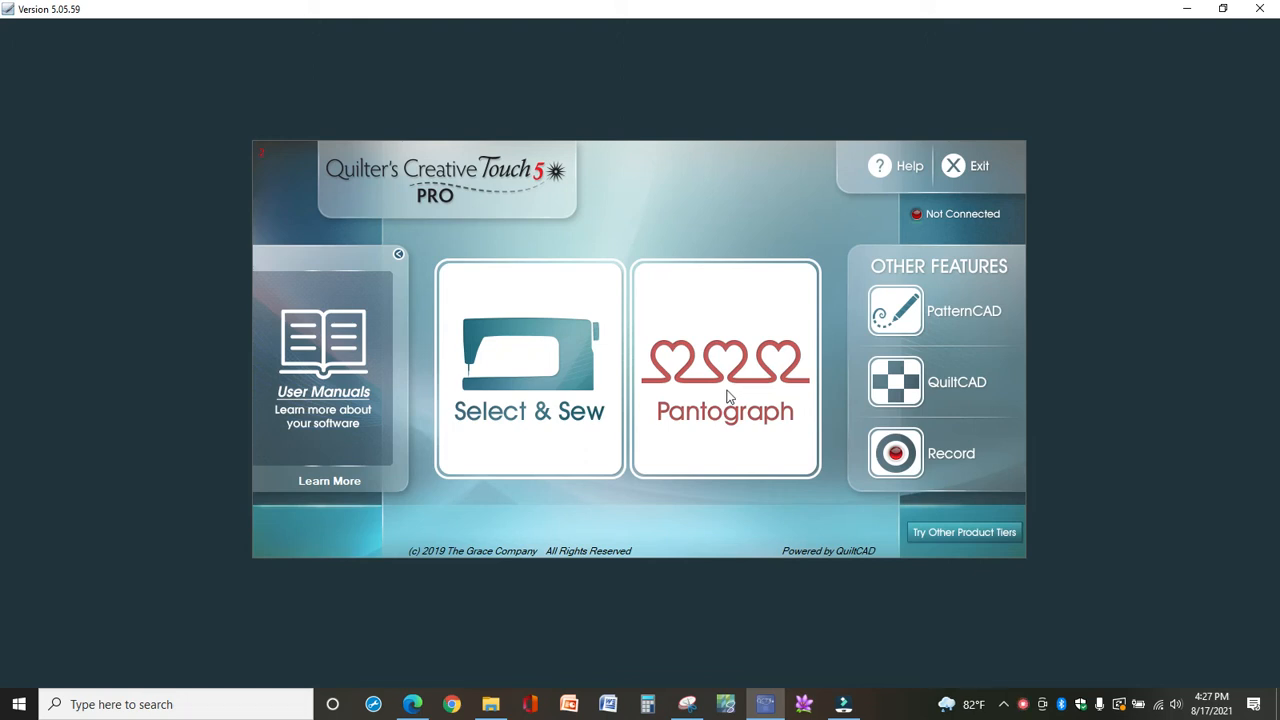
mouse_move(632, 396)
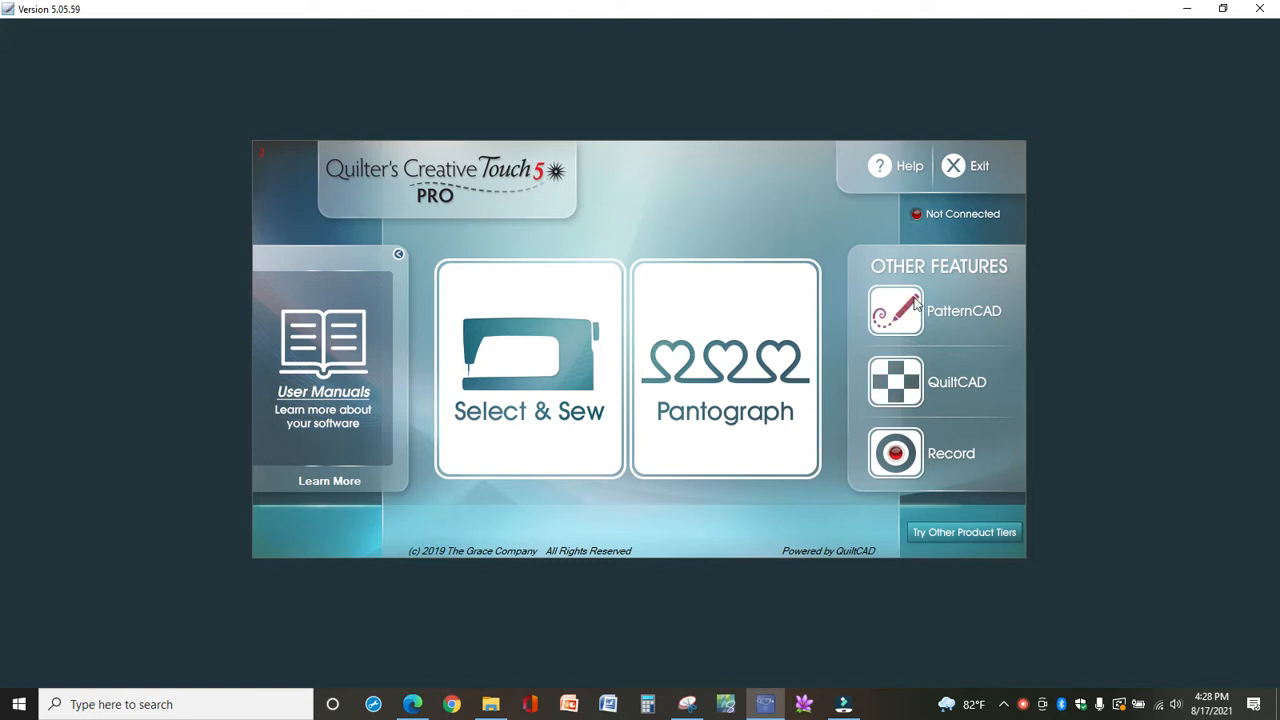
Step: Load the 1-rotated.gpf block from the Block folder onto the PatternCAD canvas
click(895, 311)
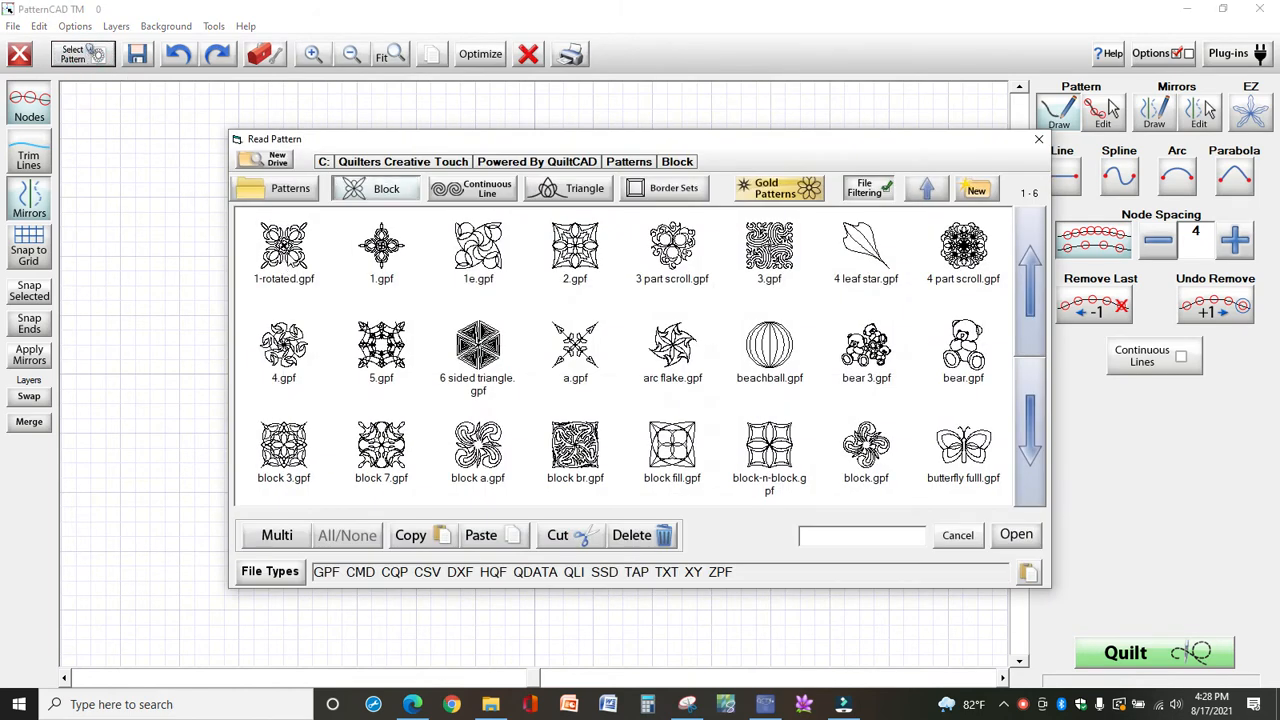
double_click(283, 245)
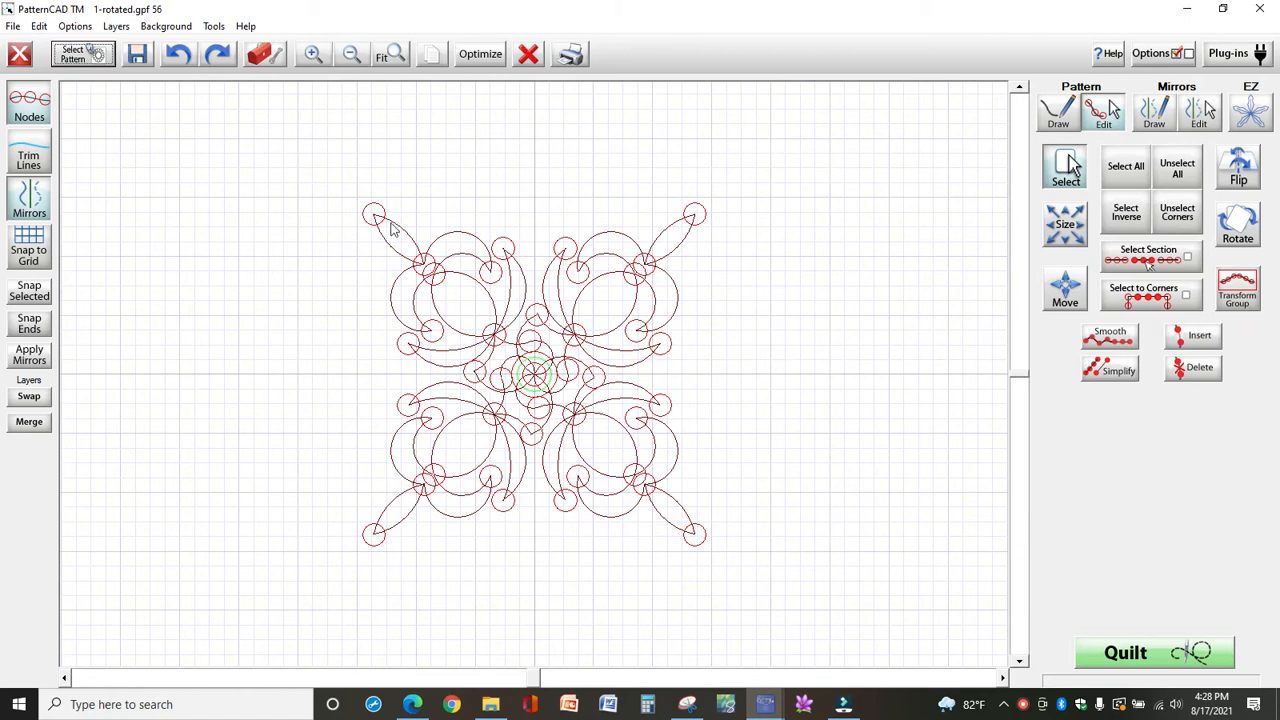
mouse_move(690, 256)
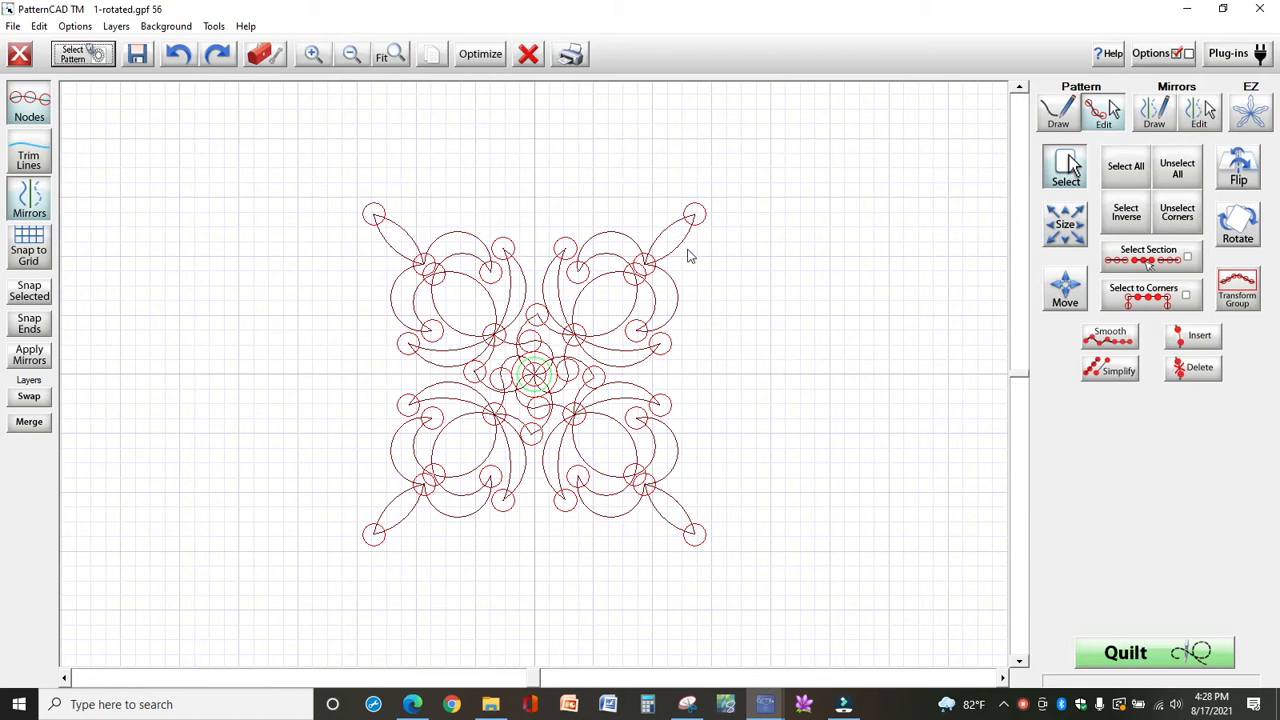
mouse_move(705, 270)
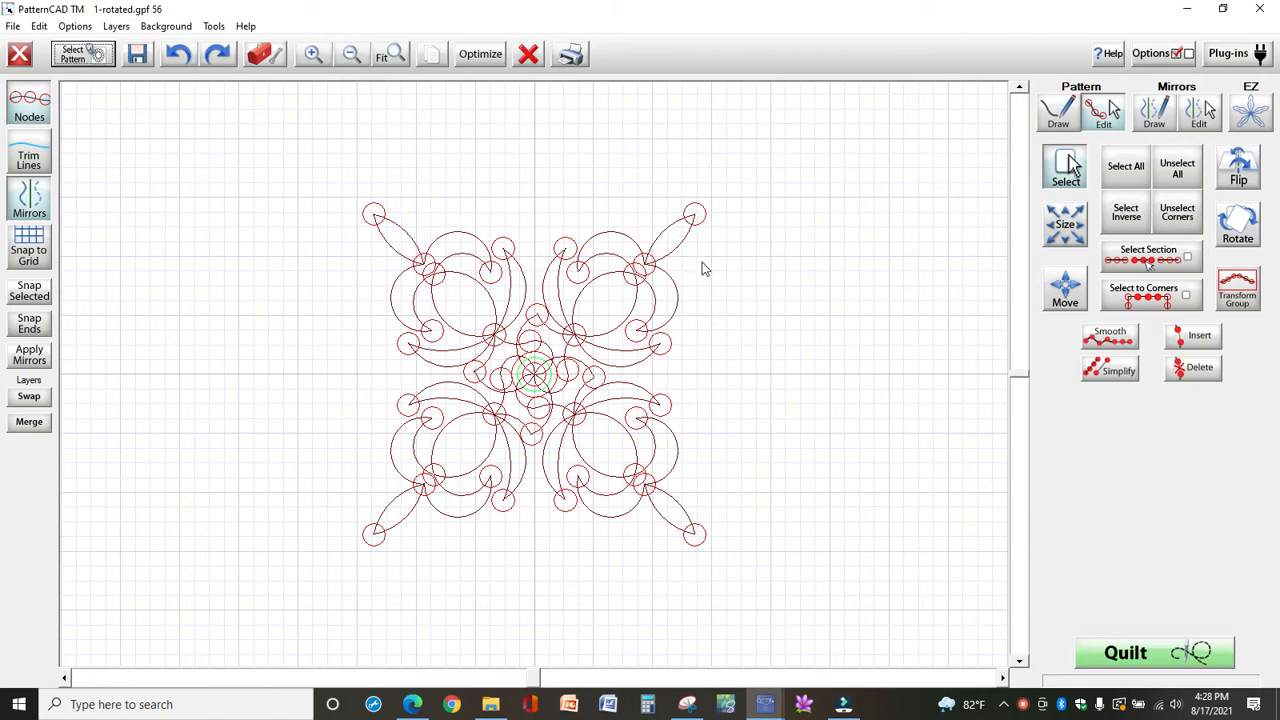
mouse_move(487, 427)
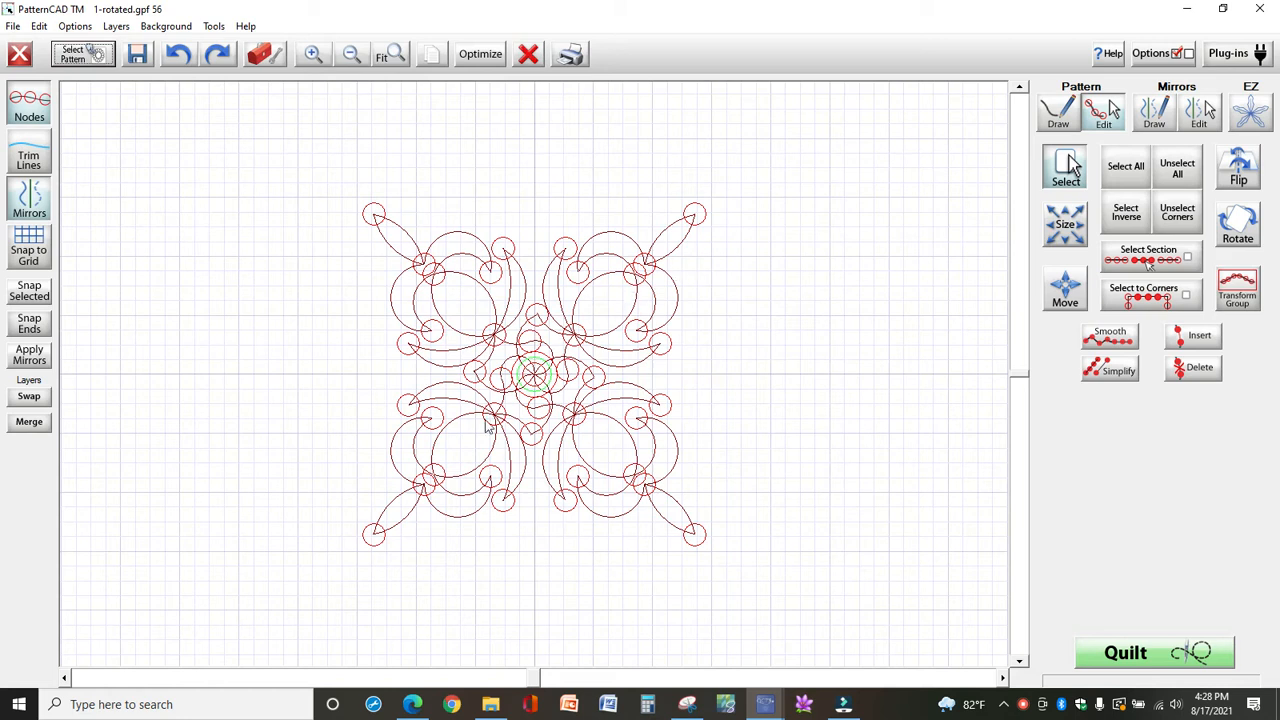
mouse_move(708, 460)
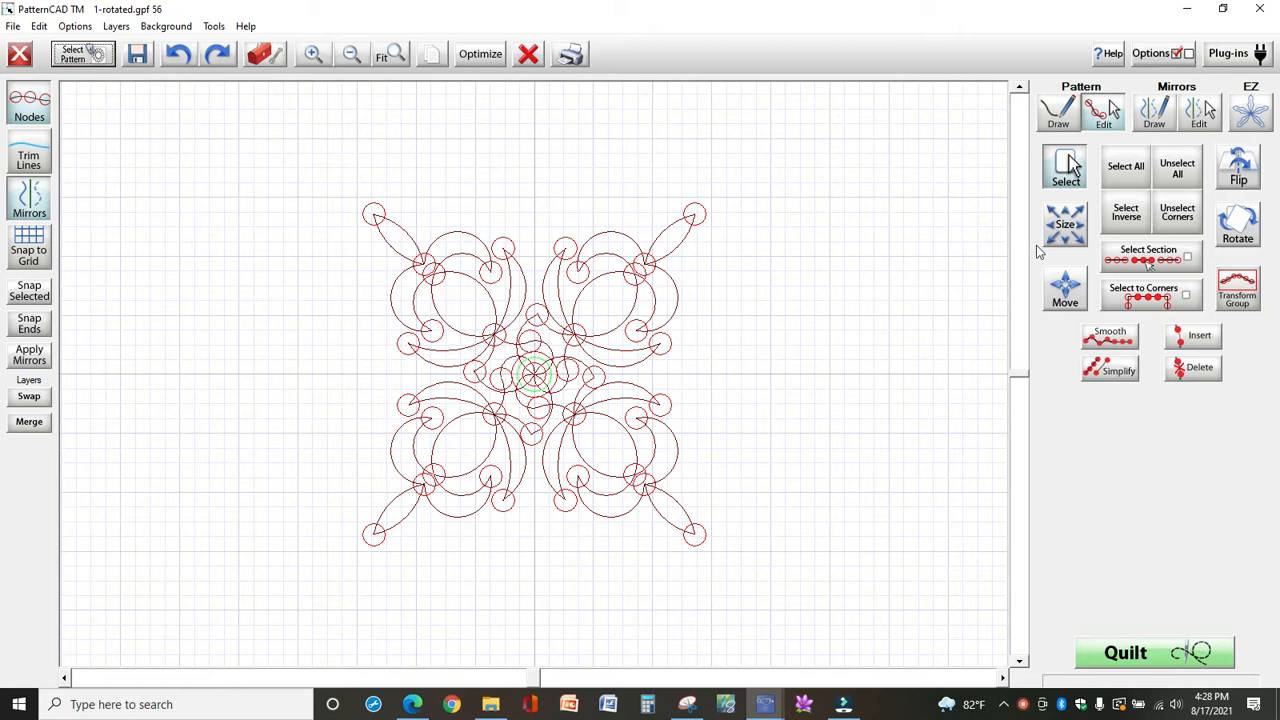
mouse_move(1124, 161)
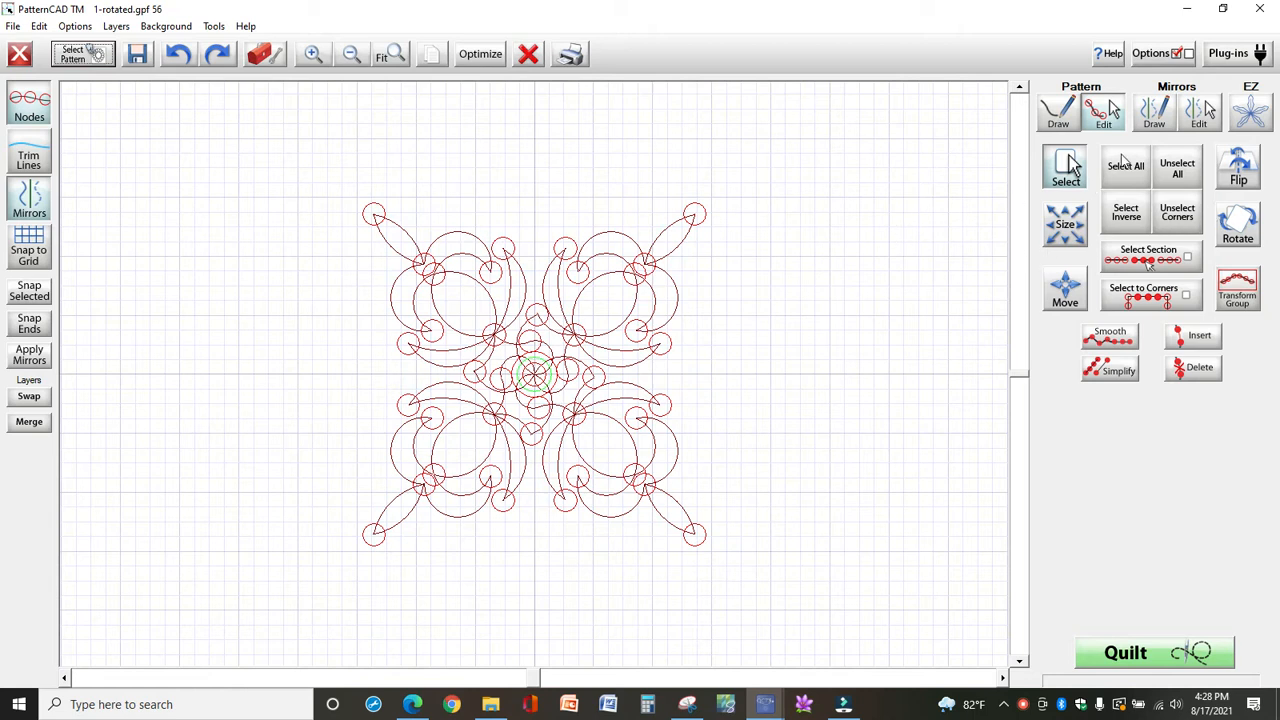
Step: Select all nodes and rotate the whole block 45 degrees
click(1125, 167)
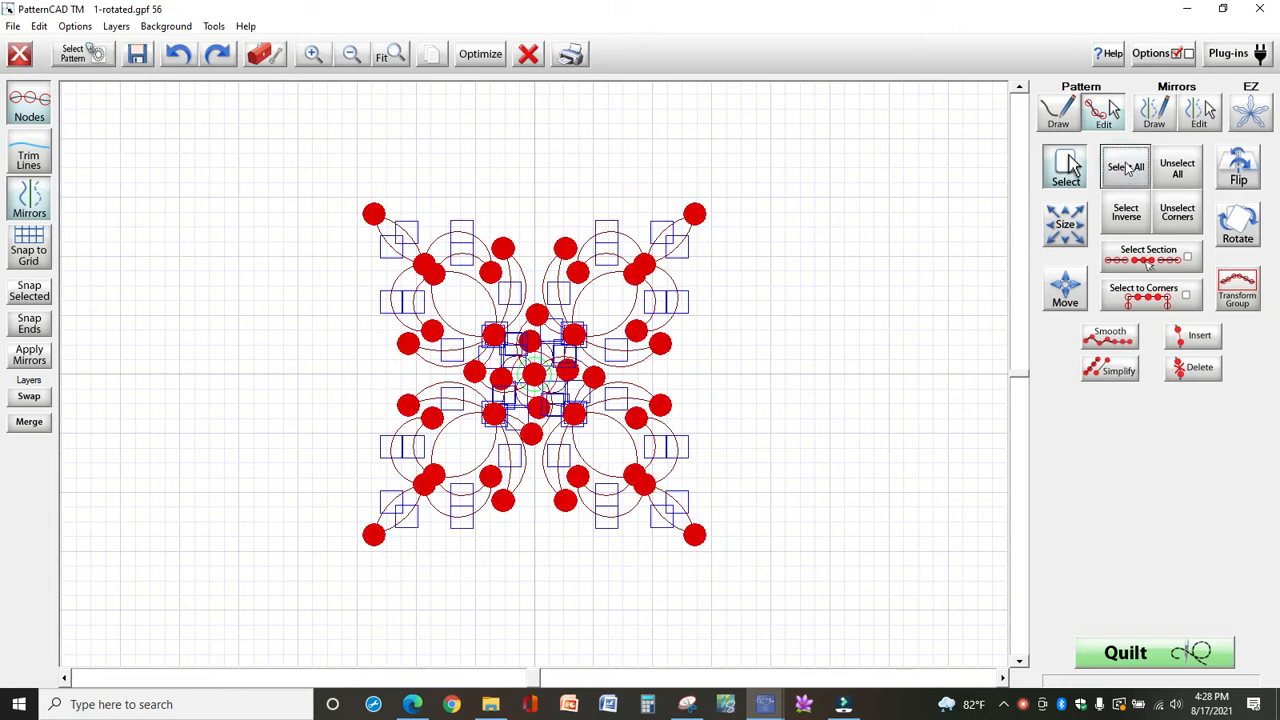
click(1238, 223)
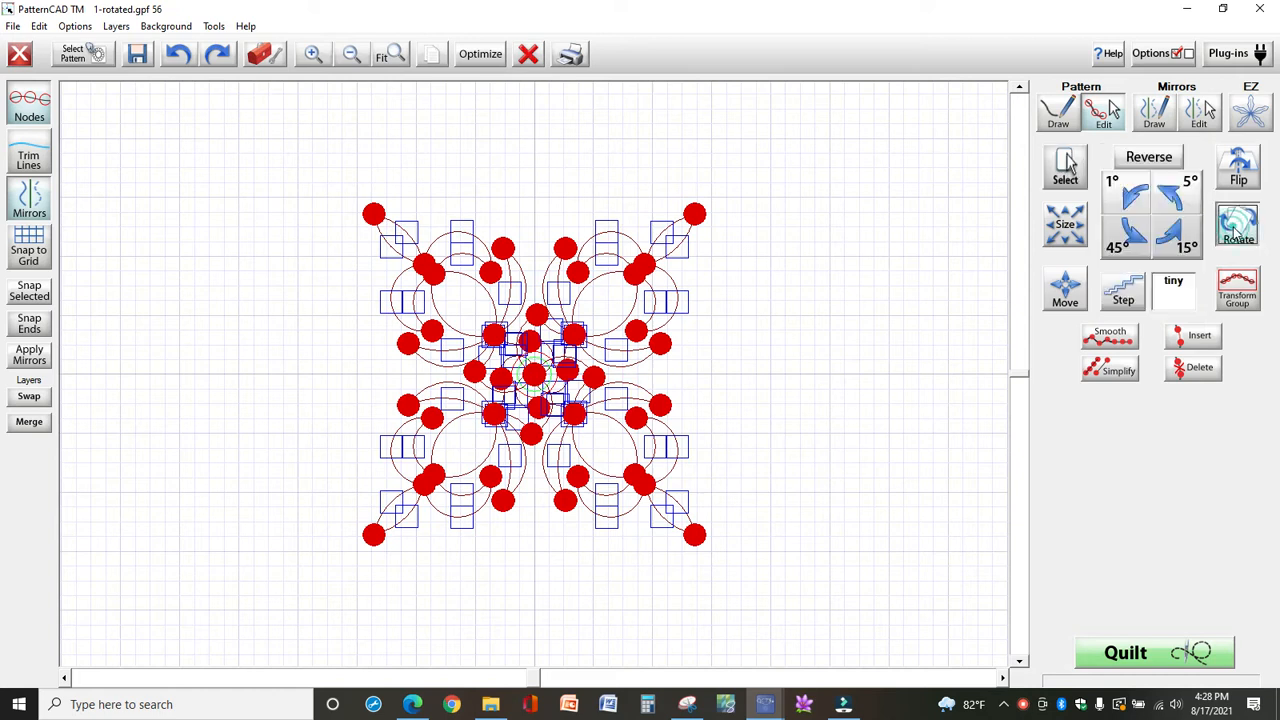
click(1124, 235)
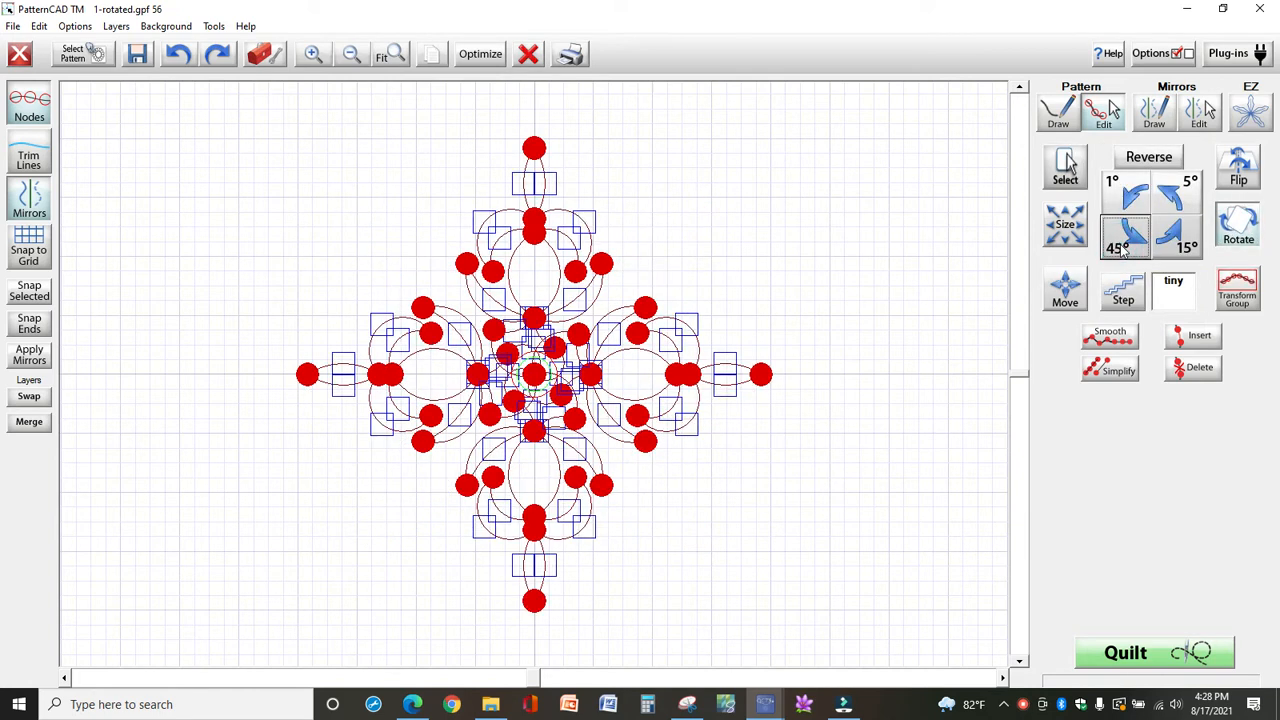
mouse_move(1122, 252)
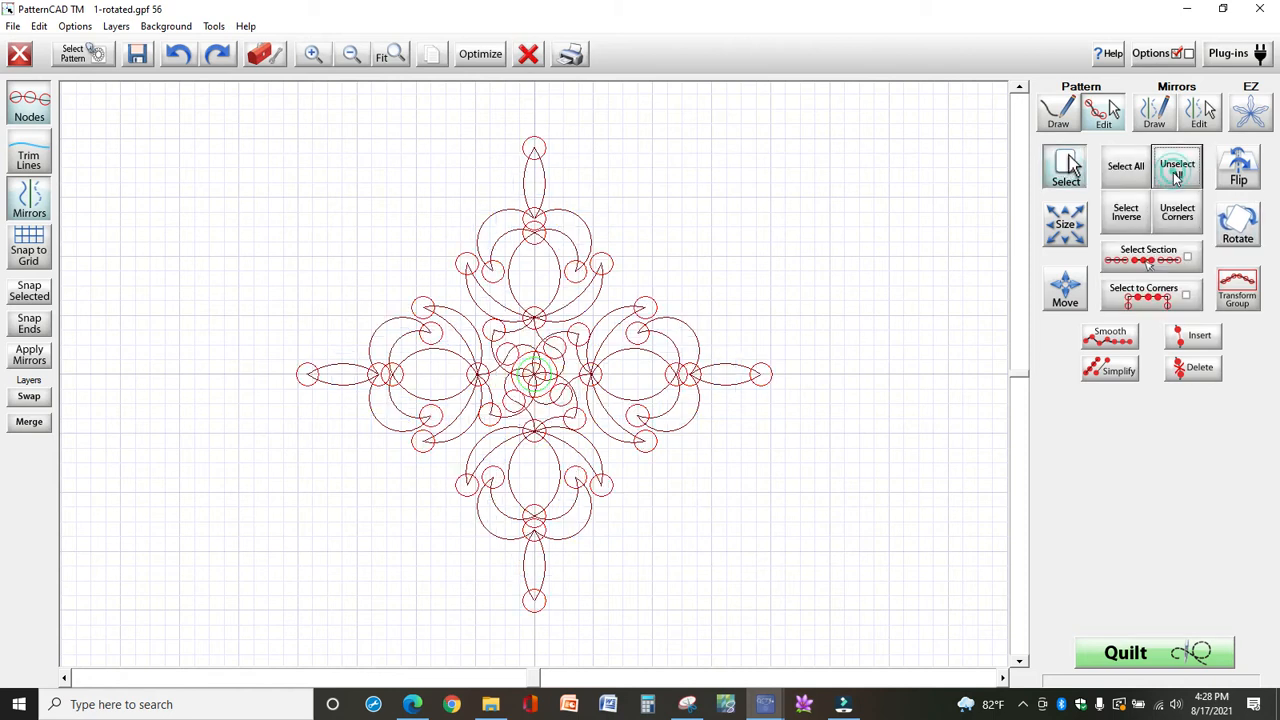
click(1177, 166)
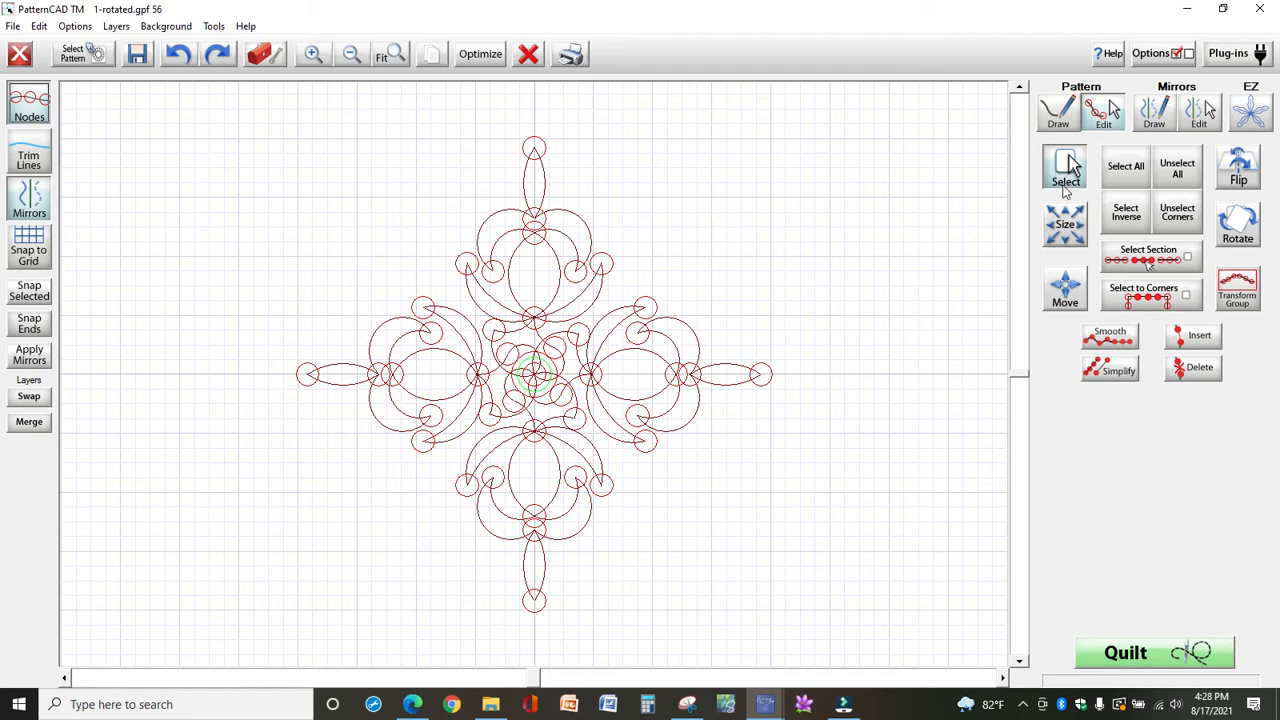
mouse_move(471, 243)
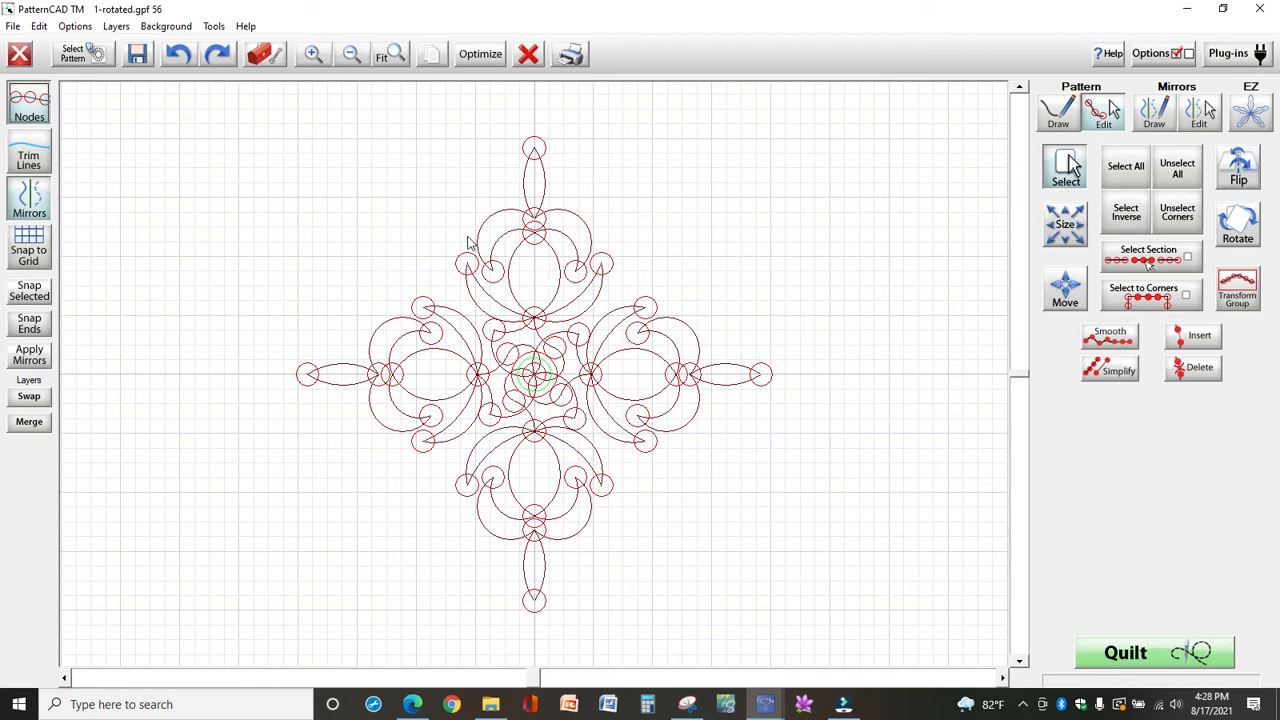
mouse_move(450, 305)
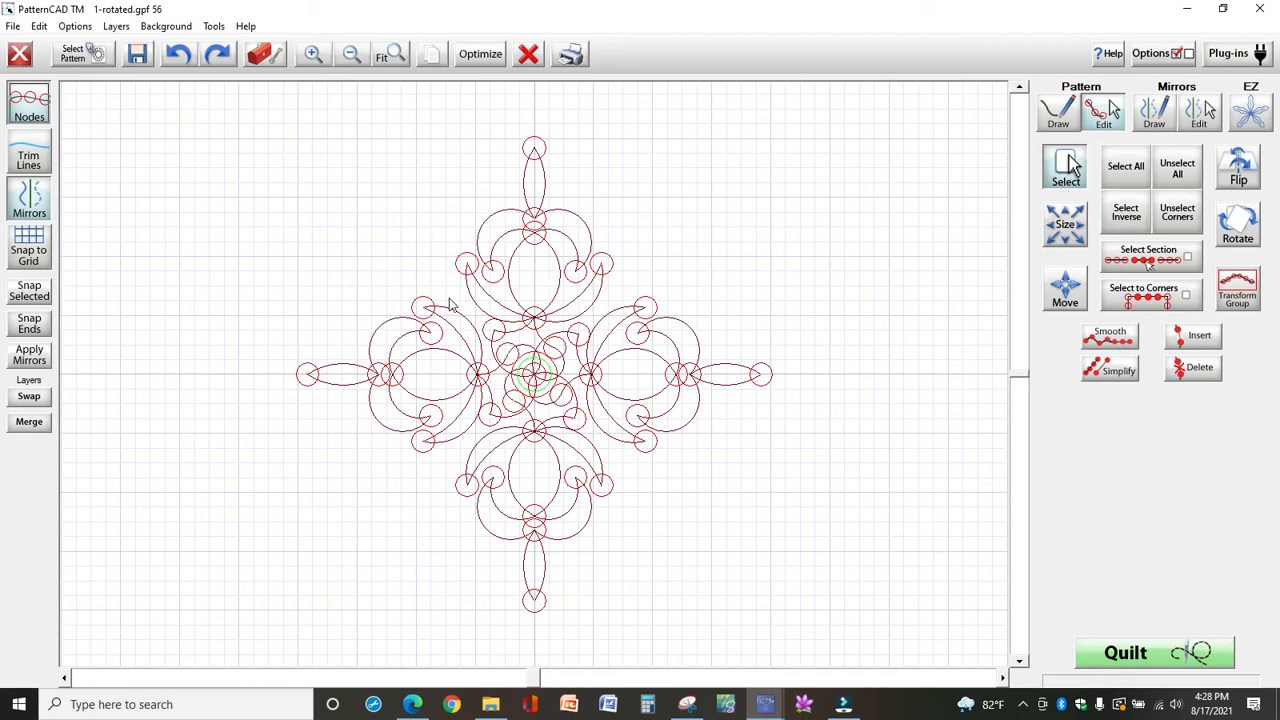
mouse_move(520, 345)
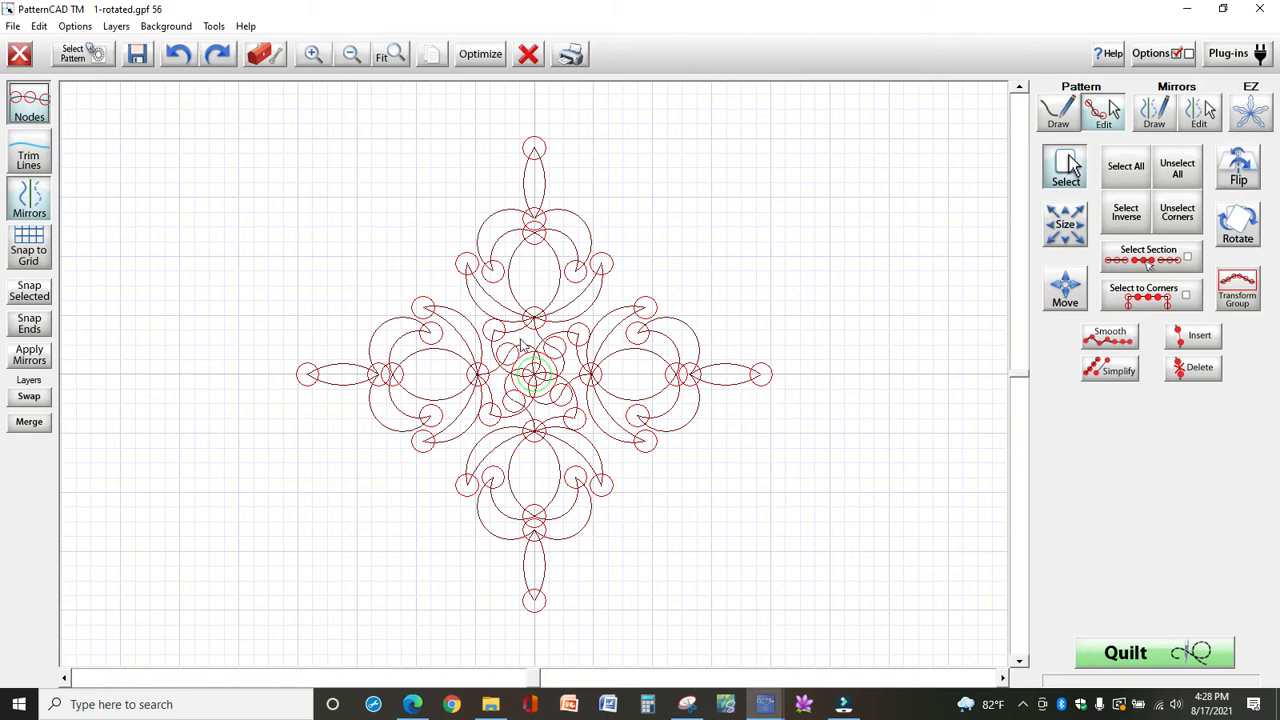
mouse_move(435, 367)
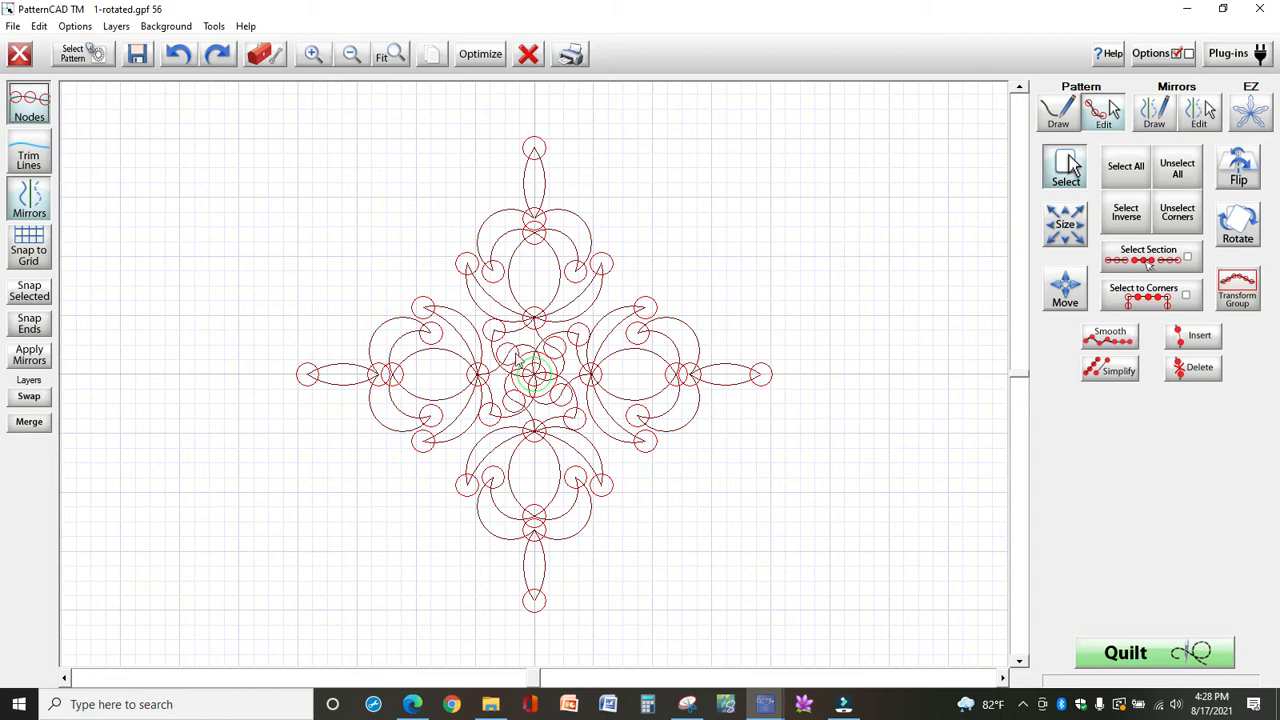
mouse_move(438, 304)
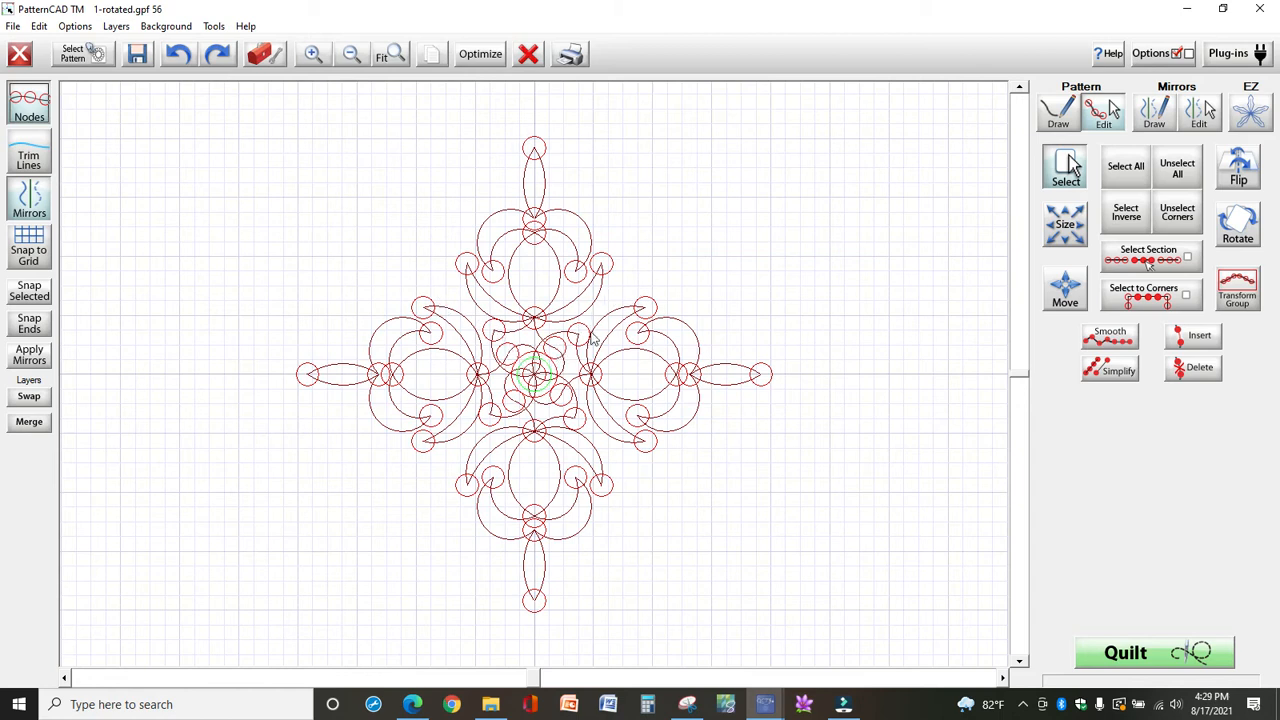
mouse_move(613, 320)
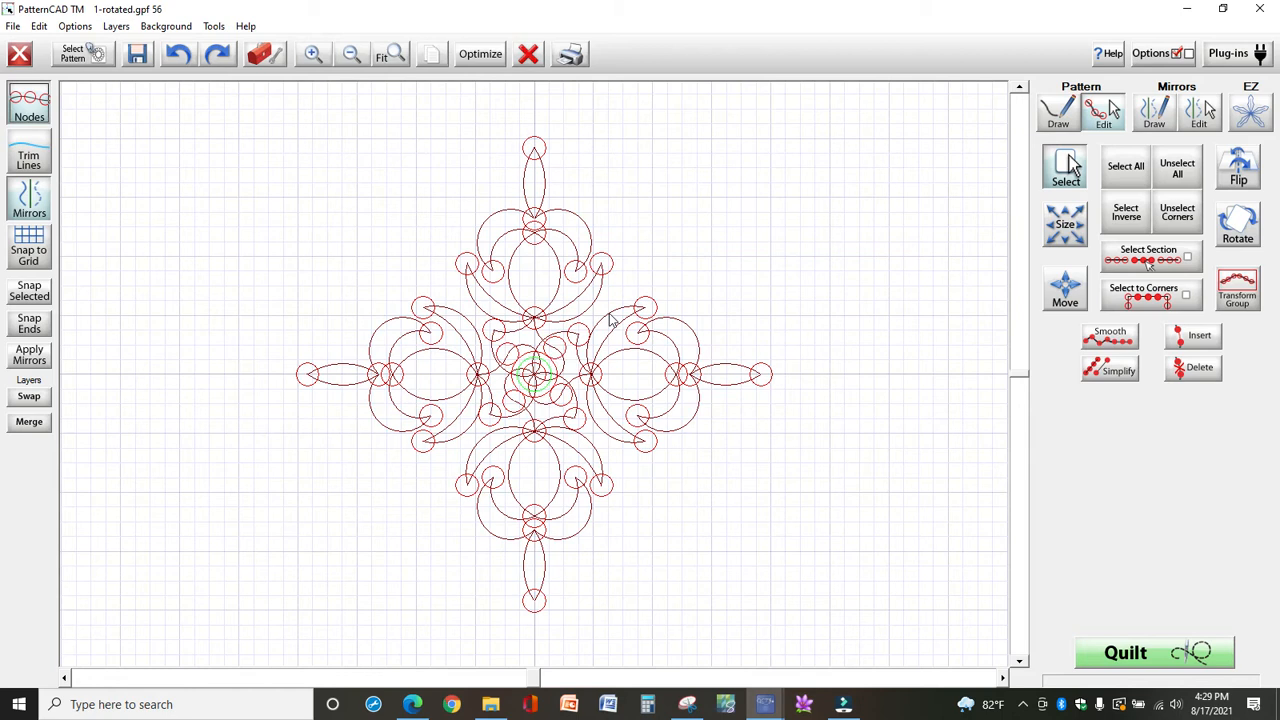
mouse_move(588, 453)
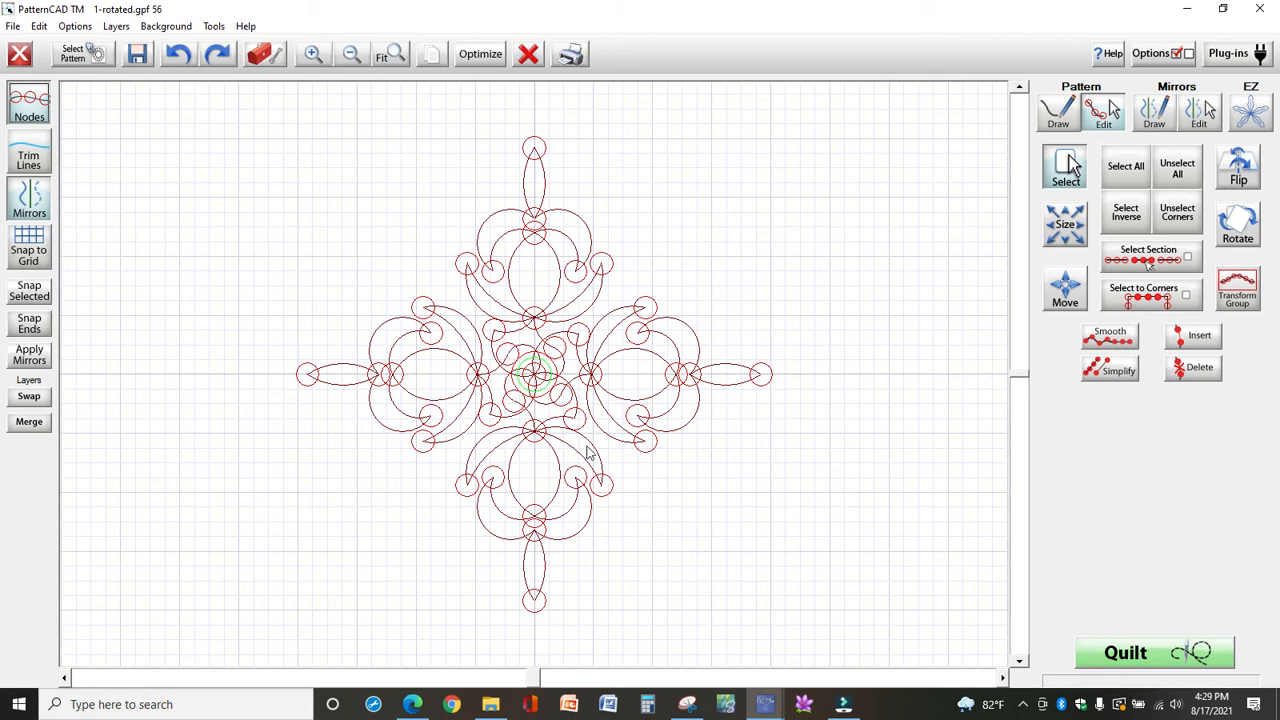
mouse_move(427, 367)
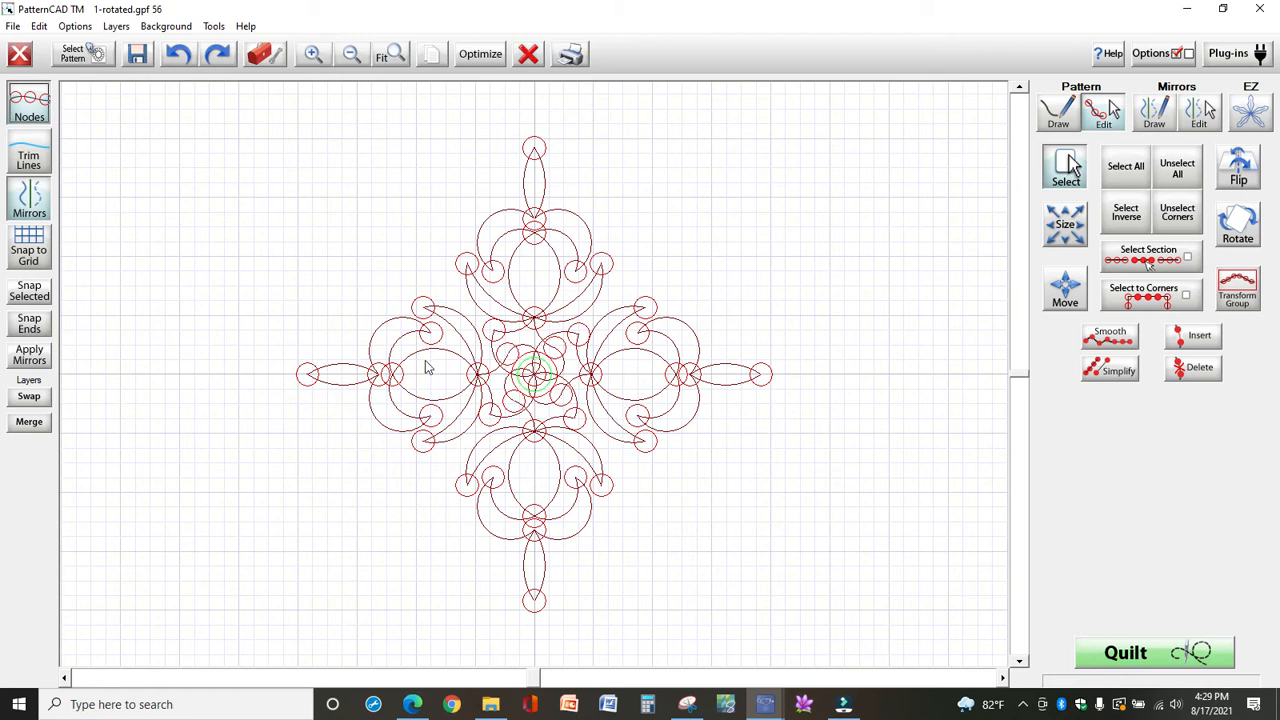
mouse_move(995, 250)
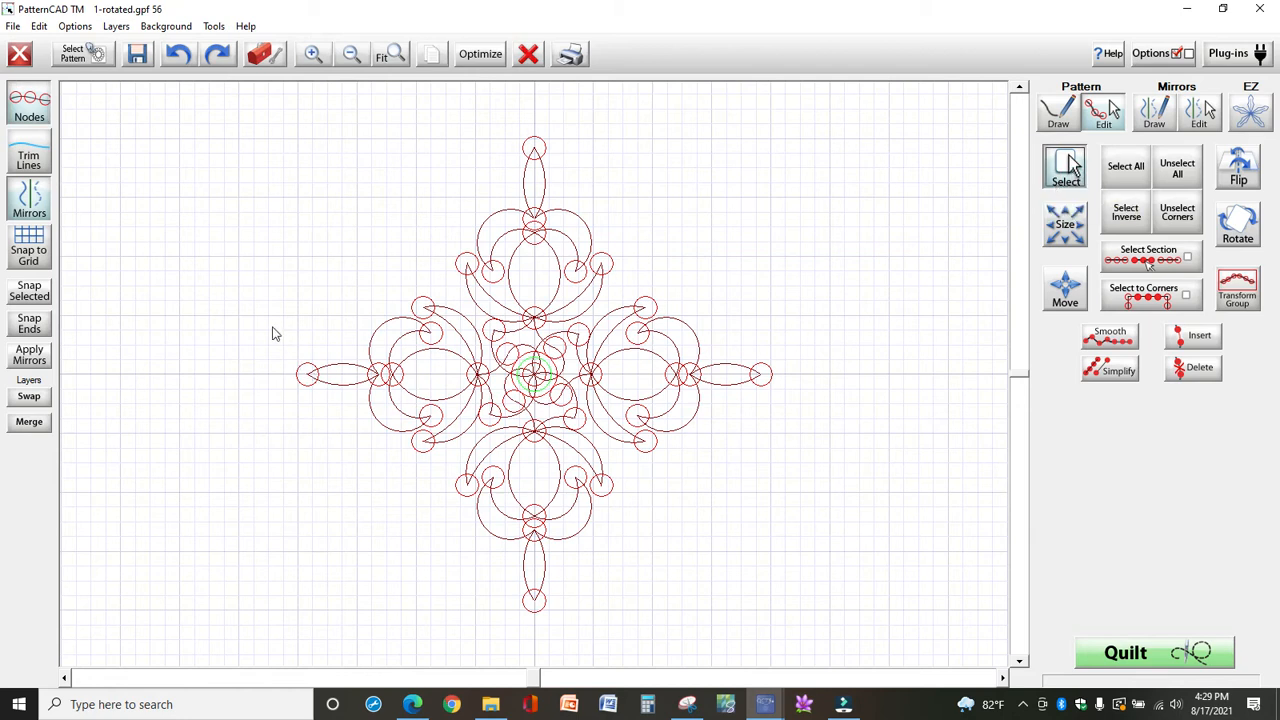
Step: Delete the left pointed leaf, then its leftover upper and lower scroll arcs
drag(276, 333, 503, 503)
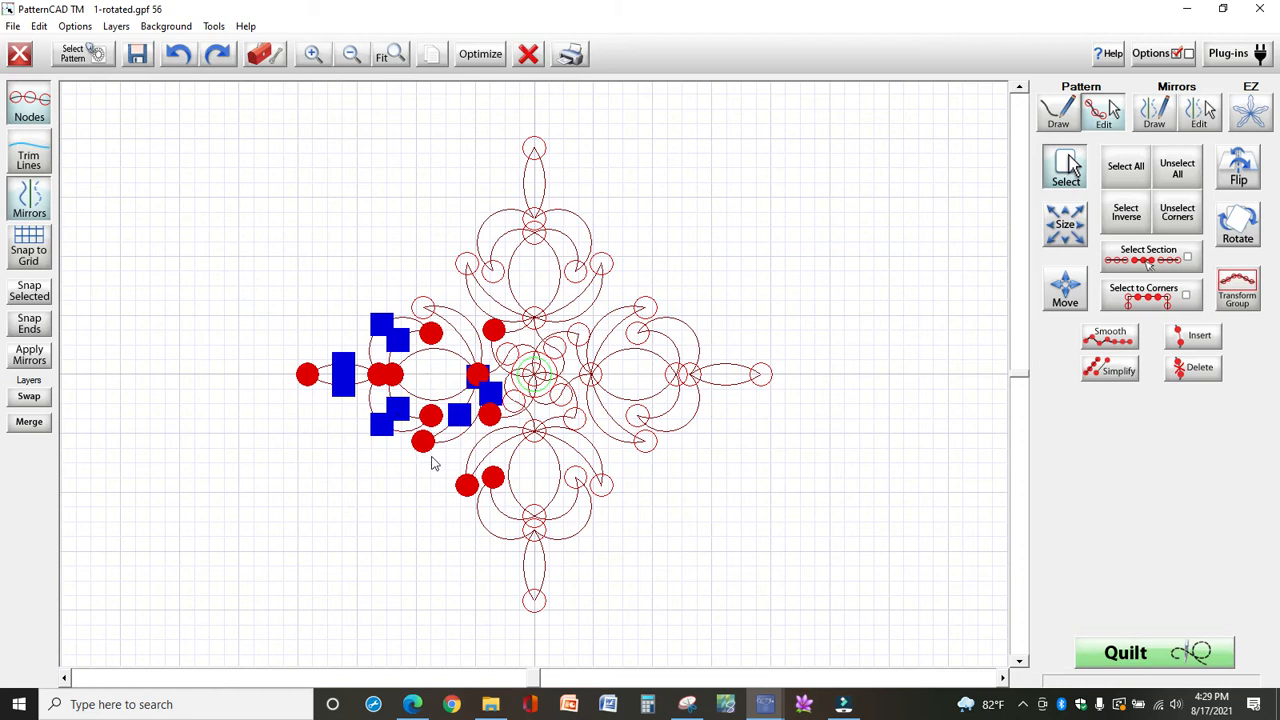
mouse_move(449, 457)
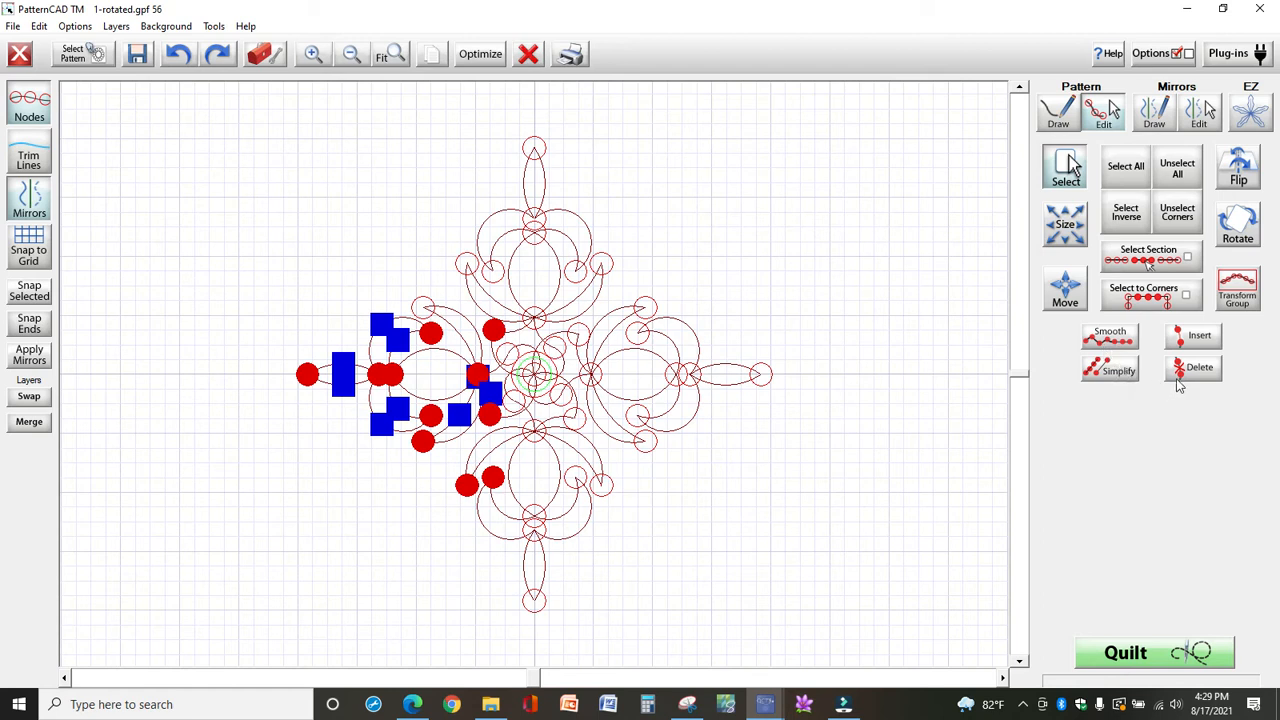
click(1192, 368)
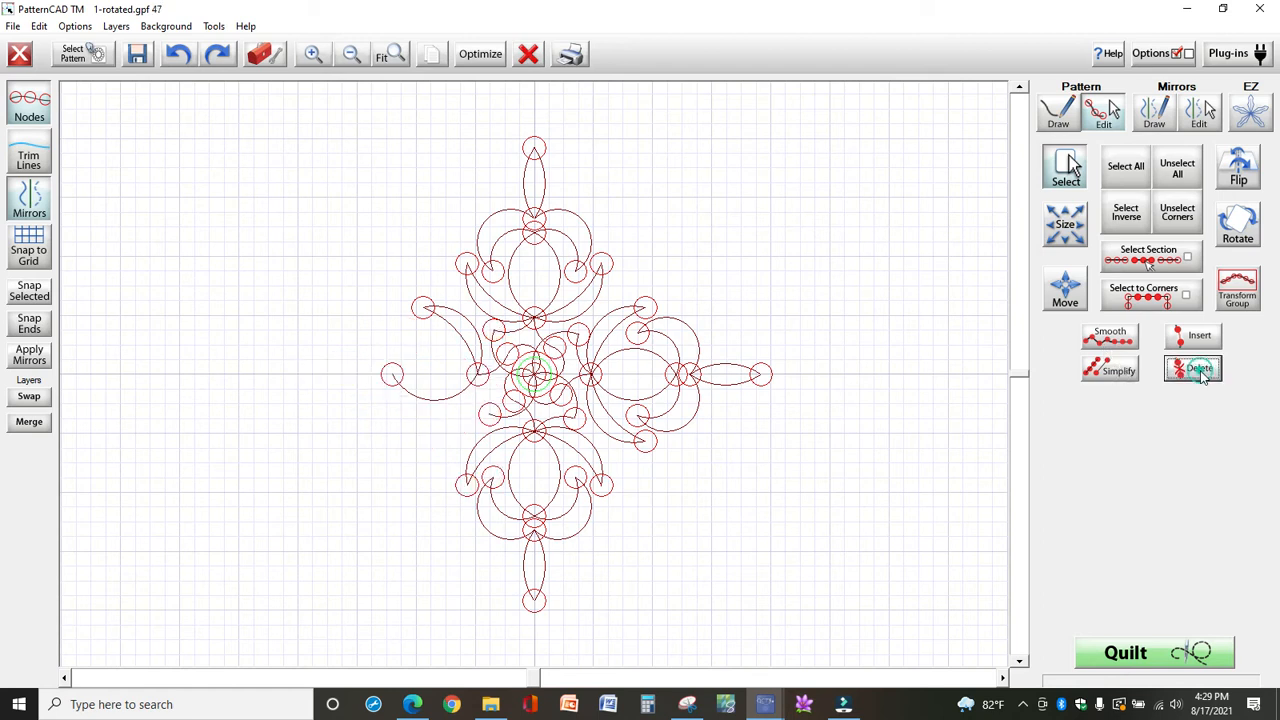
mouse_move(343, 315)
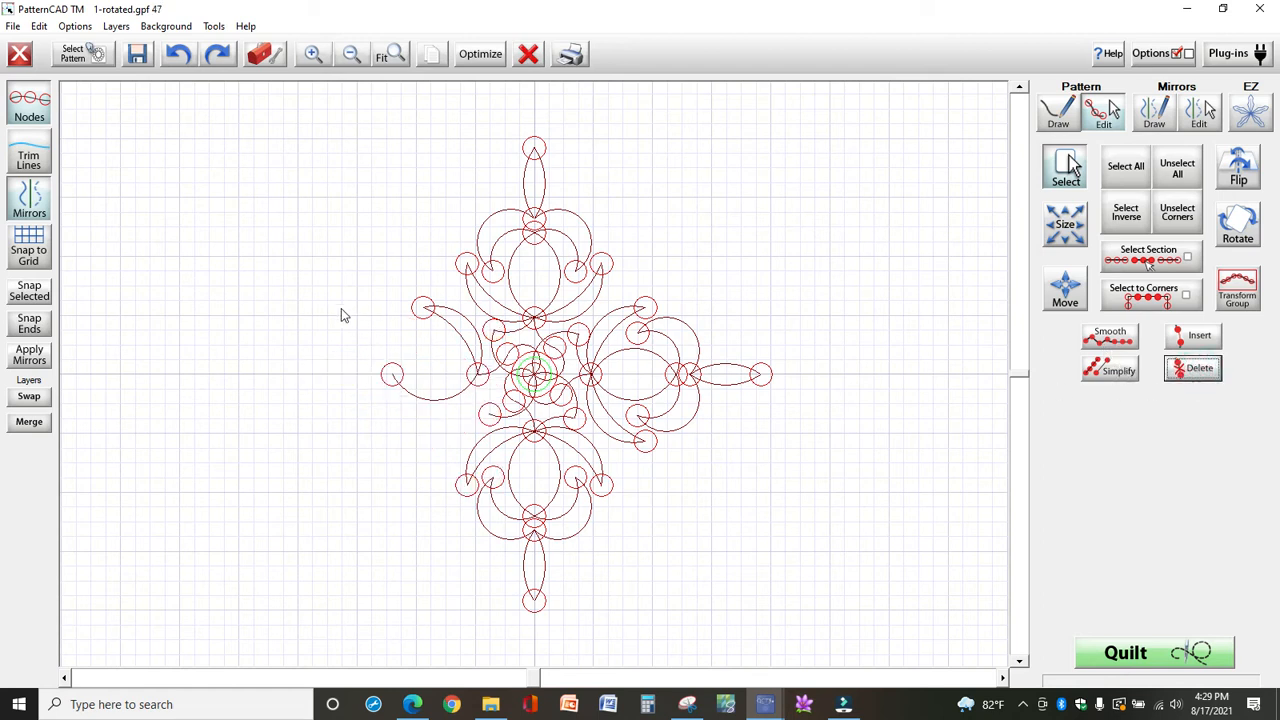
drag(342, 302, 480, 412)
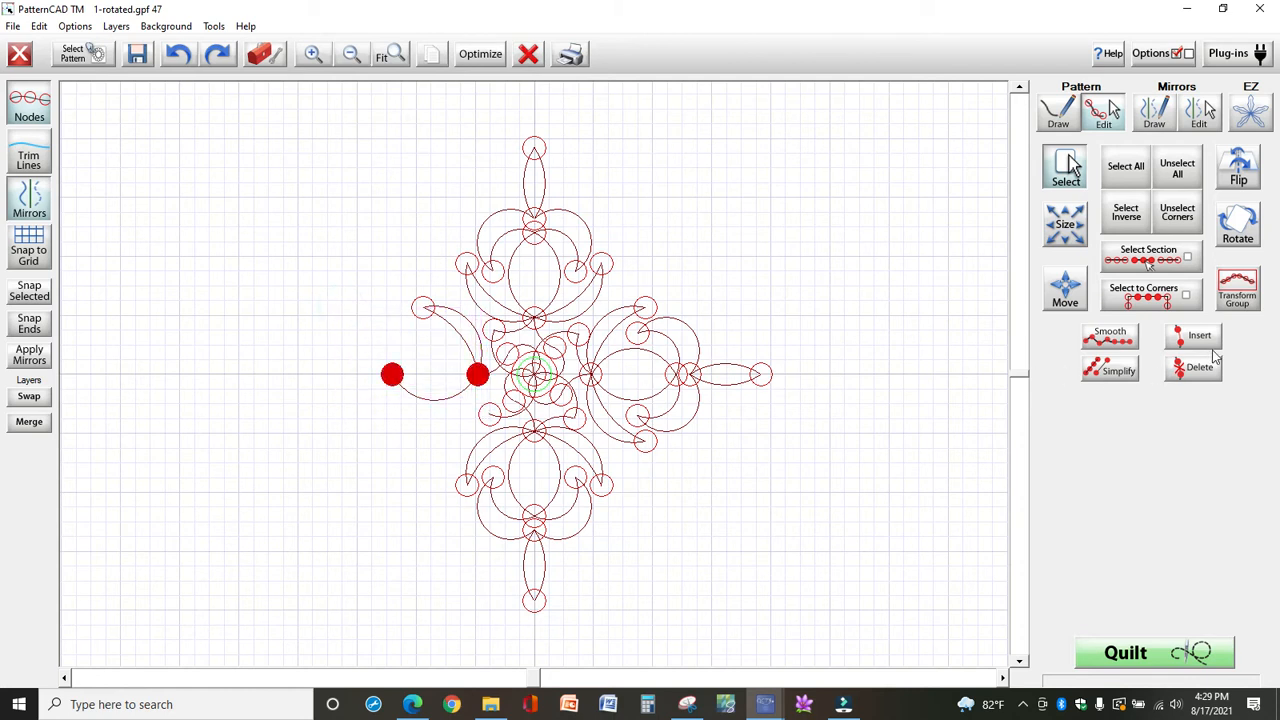
click(1199, 367)
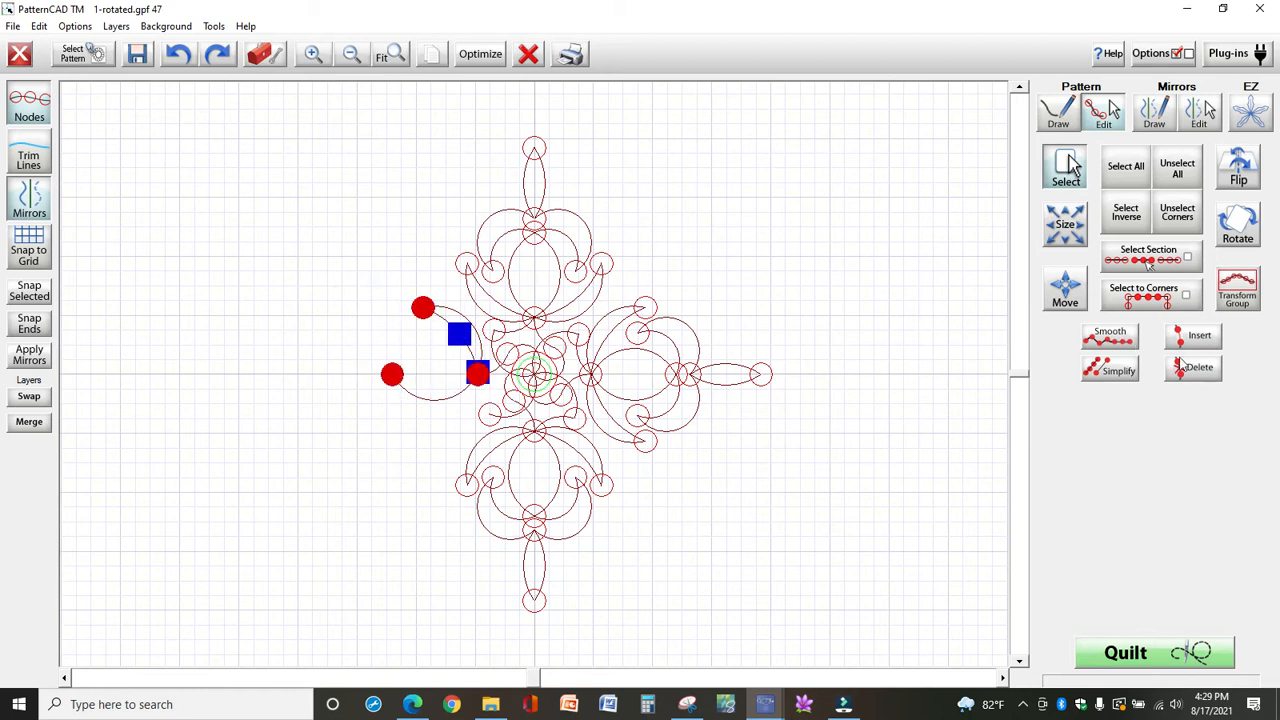
click(1192, 367)
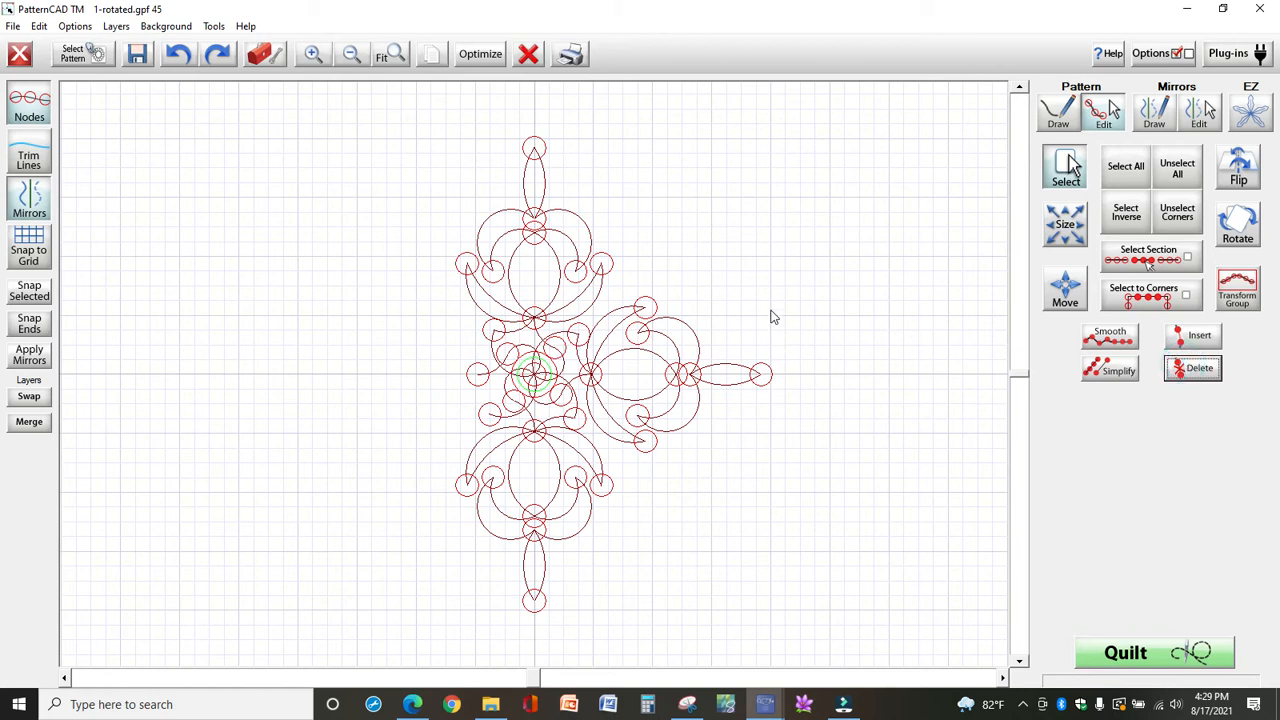
mouse_move(795, 405)
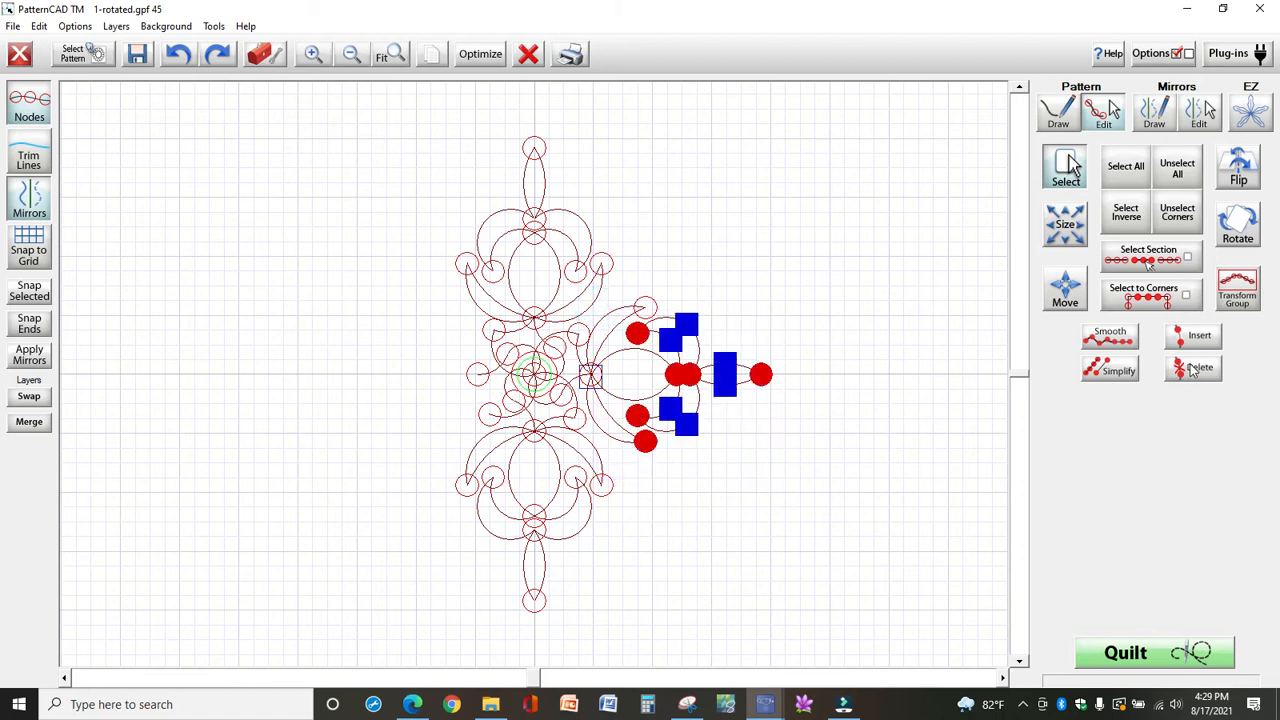
Step: Delete the right arcs and lower arm, keeping only the upper arm and center circles
drag(595, 300, 715, 480)
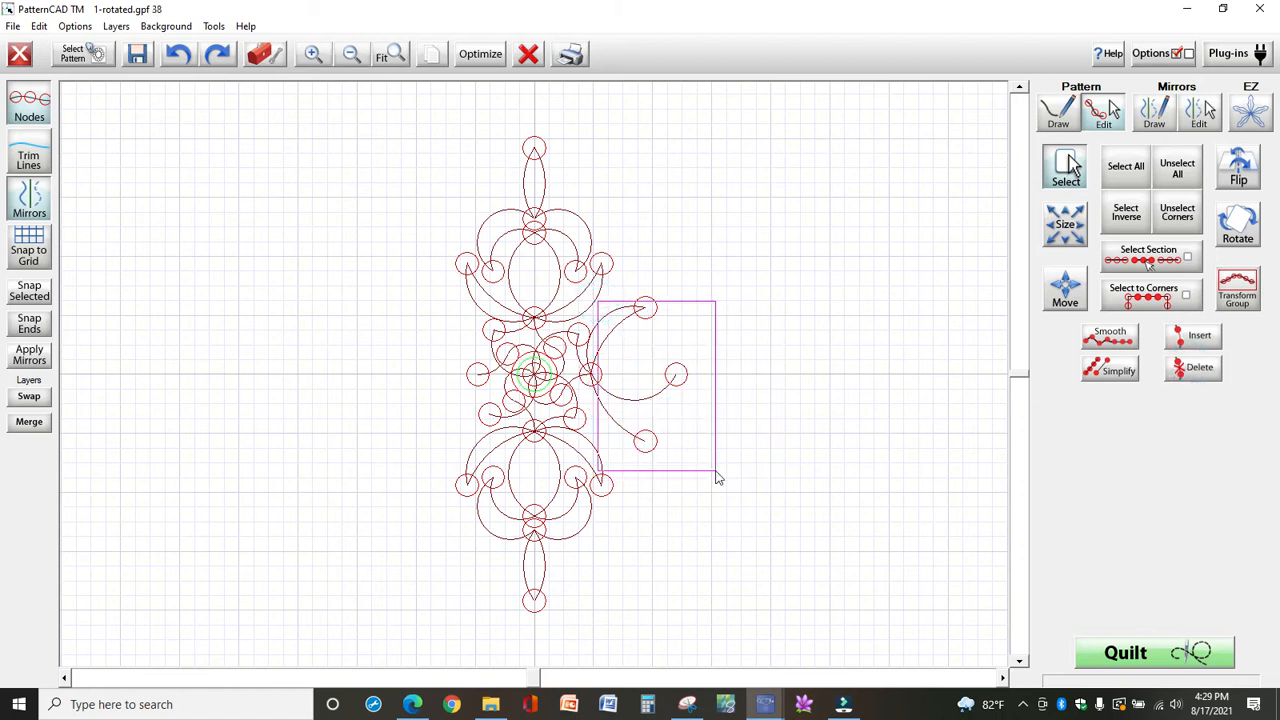
click(1199, 368)
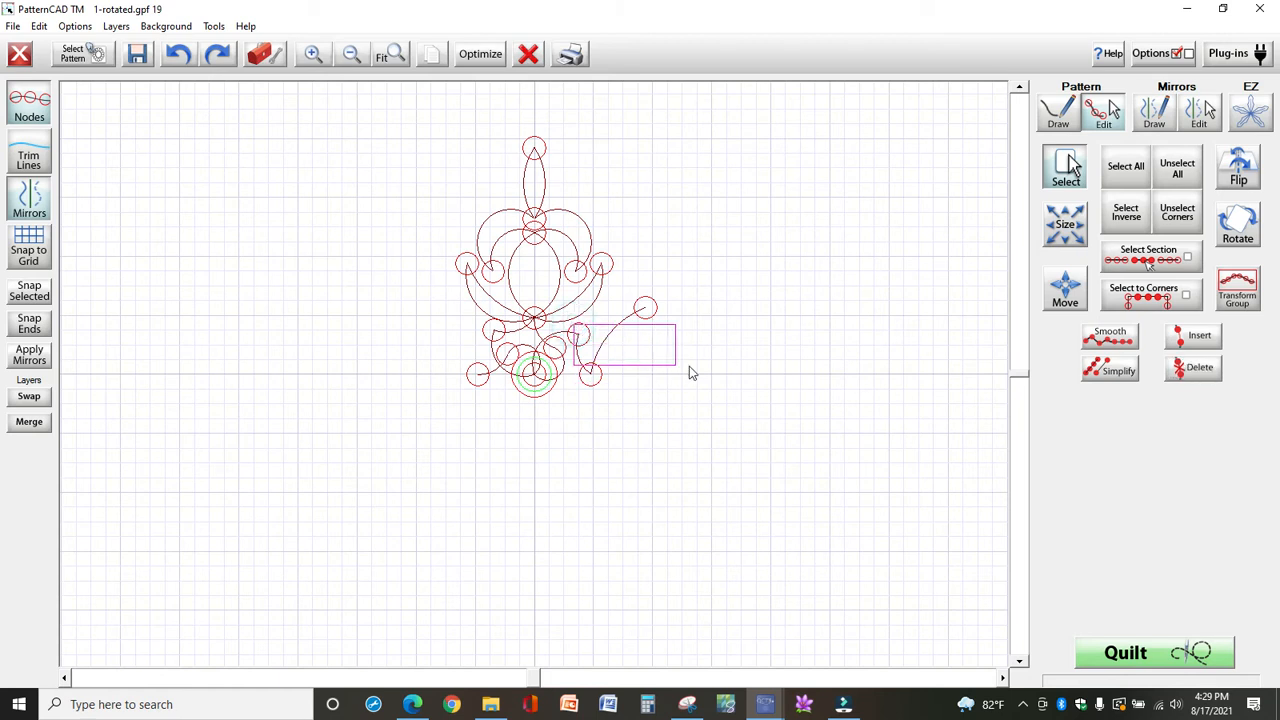
click(1192, 368)
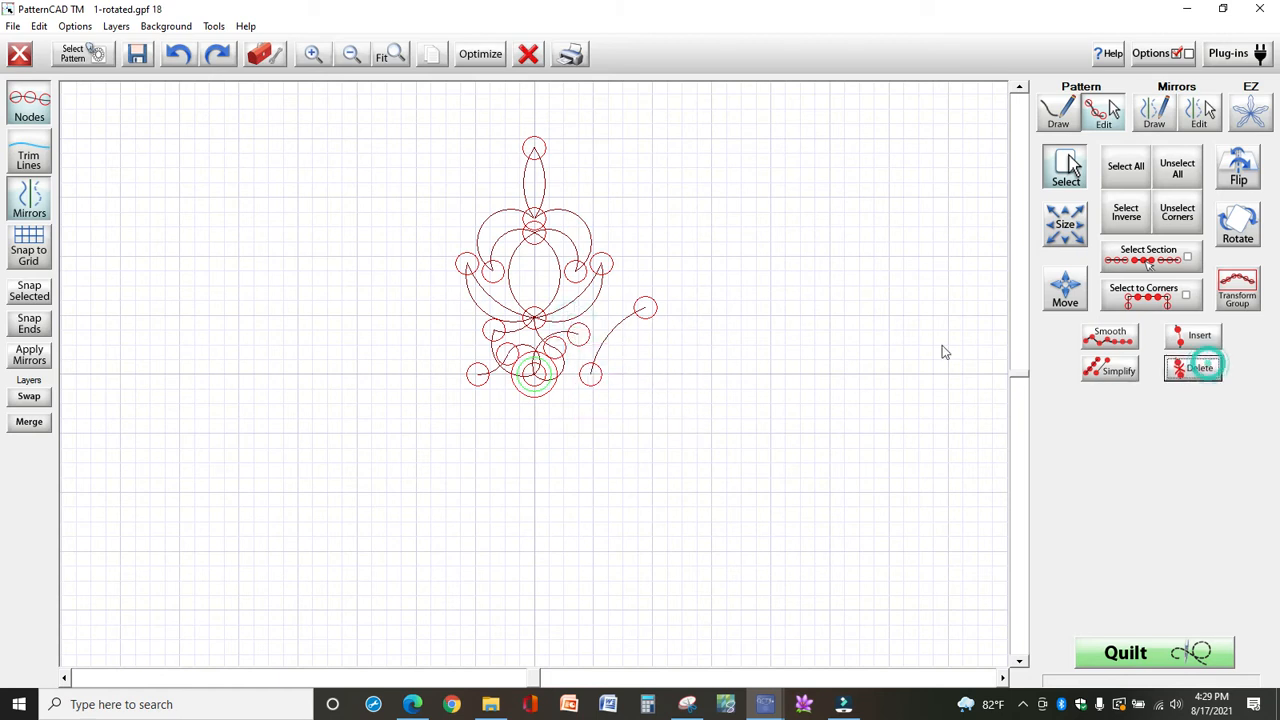
drag(605, 300, 685, 415)
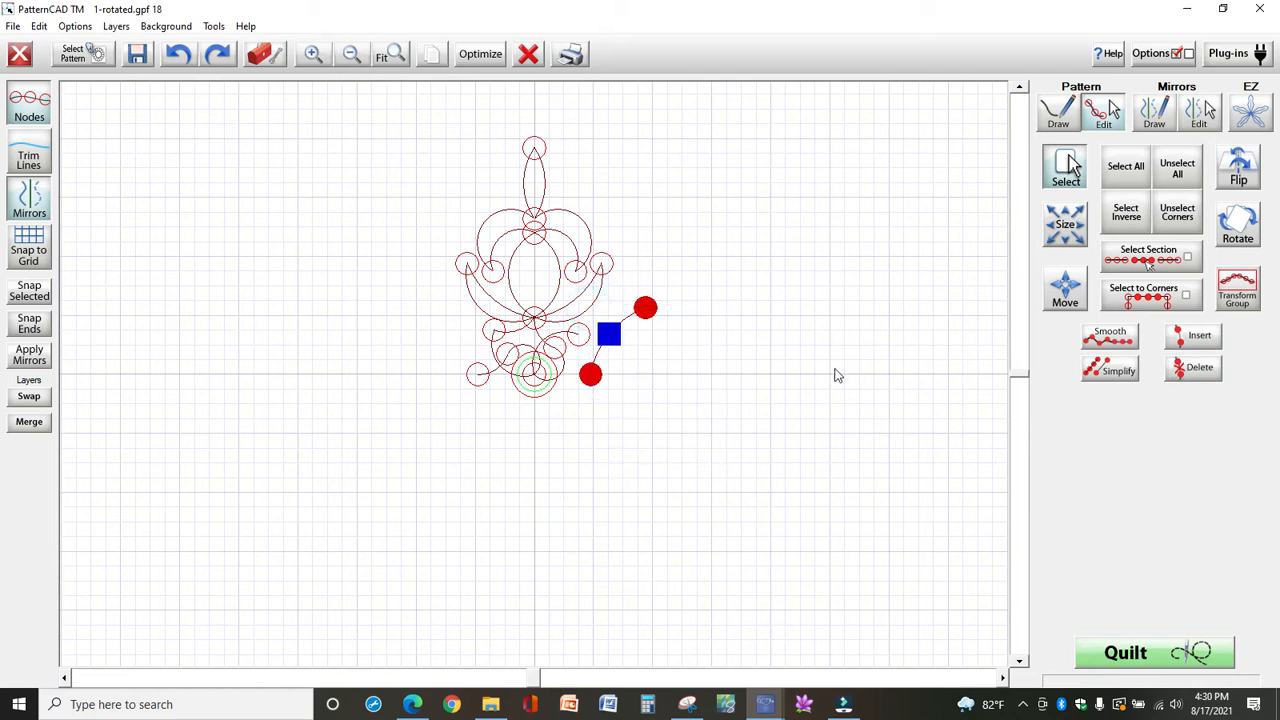
click(1192, 367)
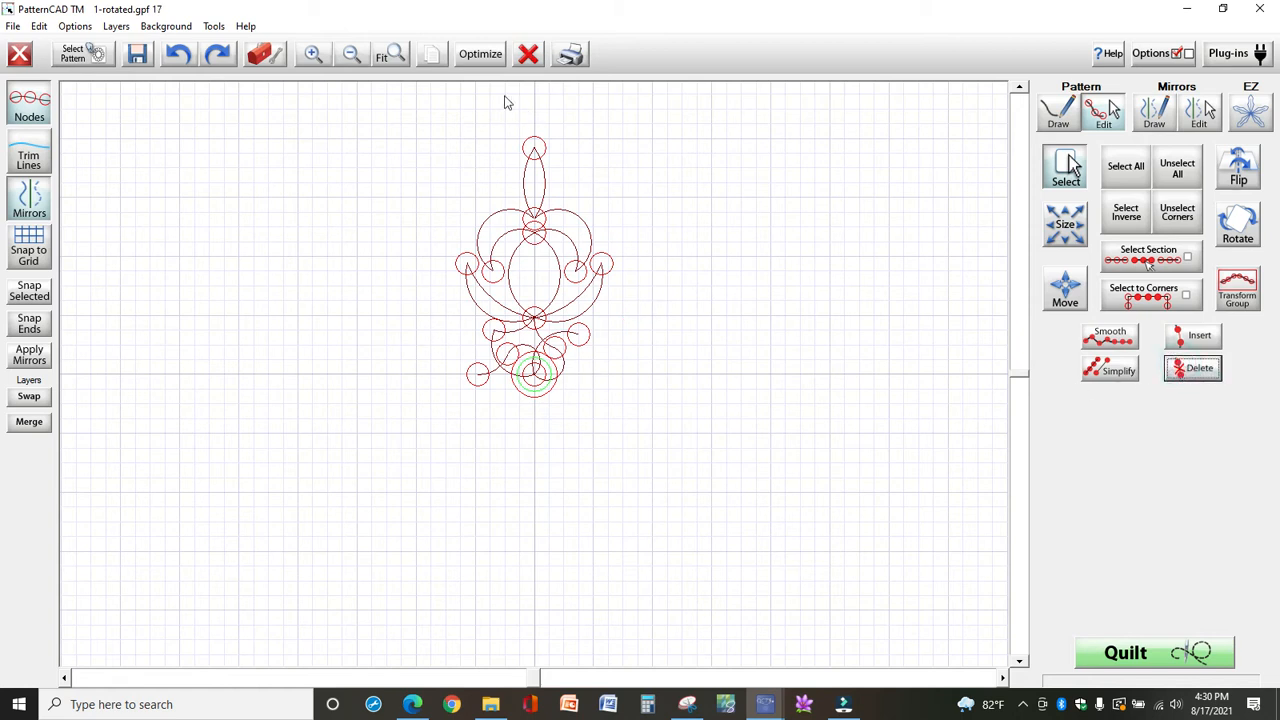
click(313, 54)
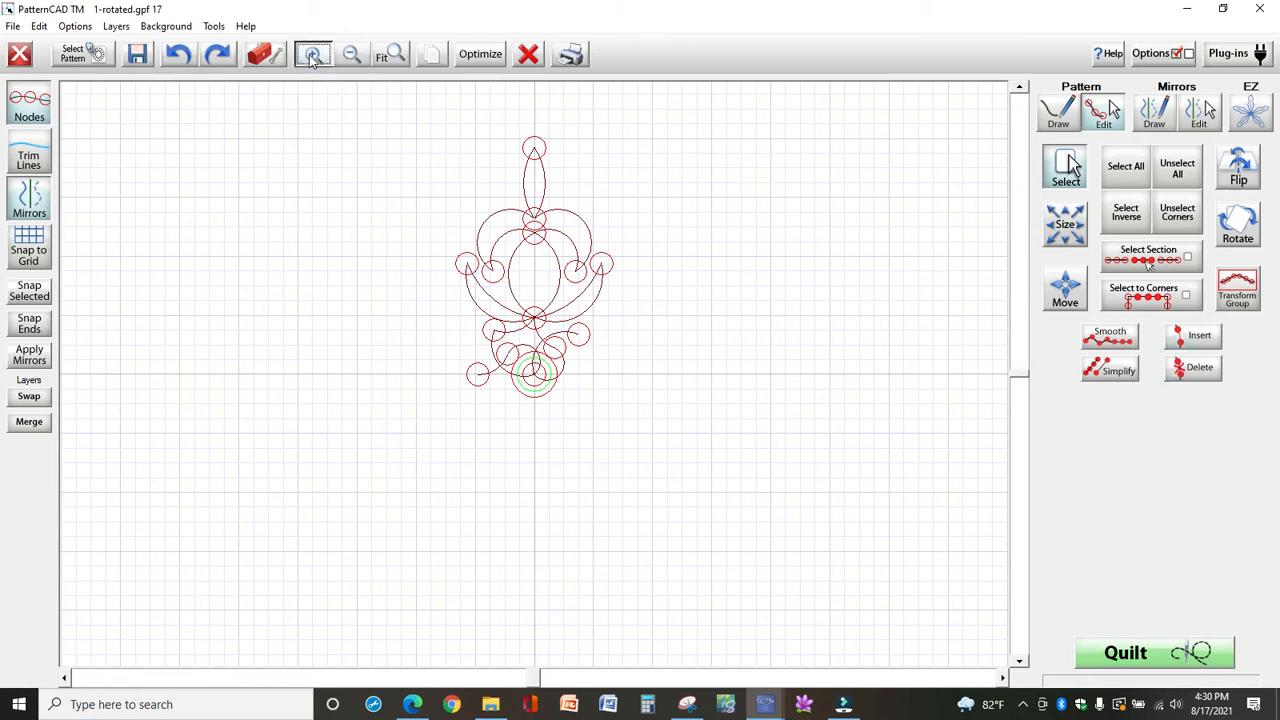
Step: Zoom in and delete the stray center circles and arcs beneath the upper motif
click(313, 53)
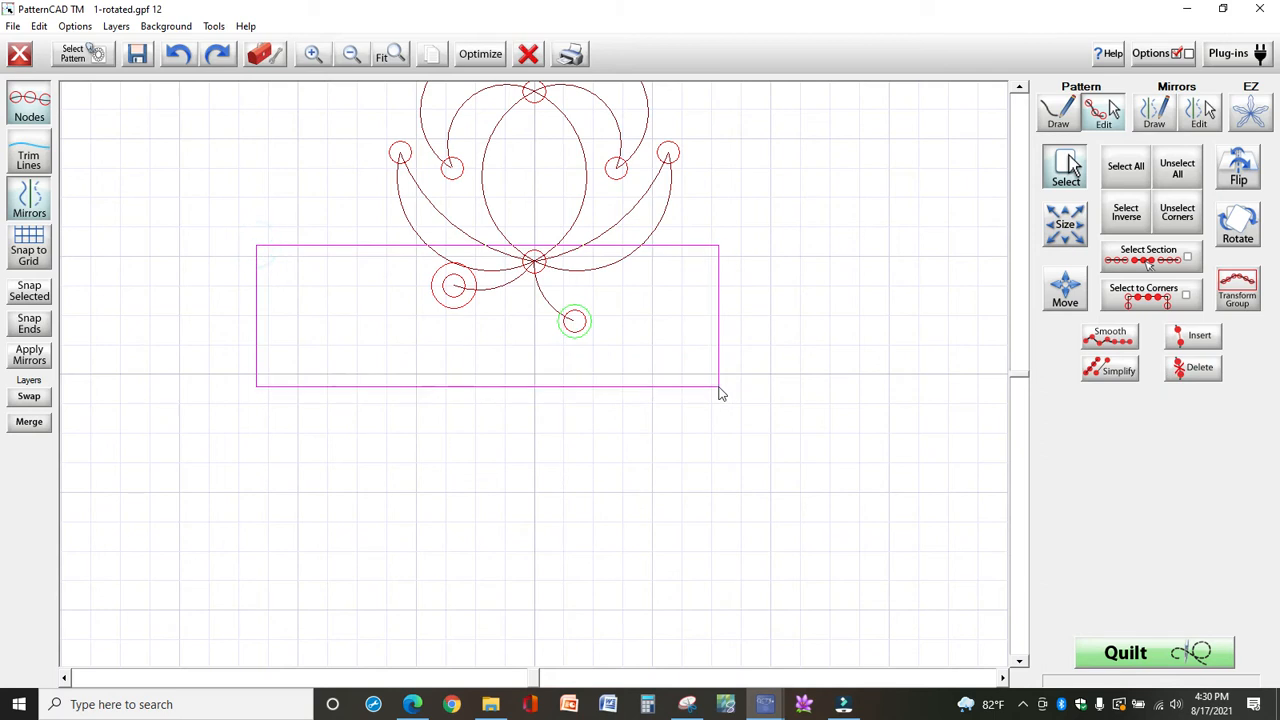
click(1193, 368)
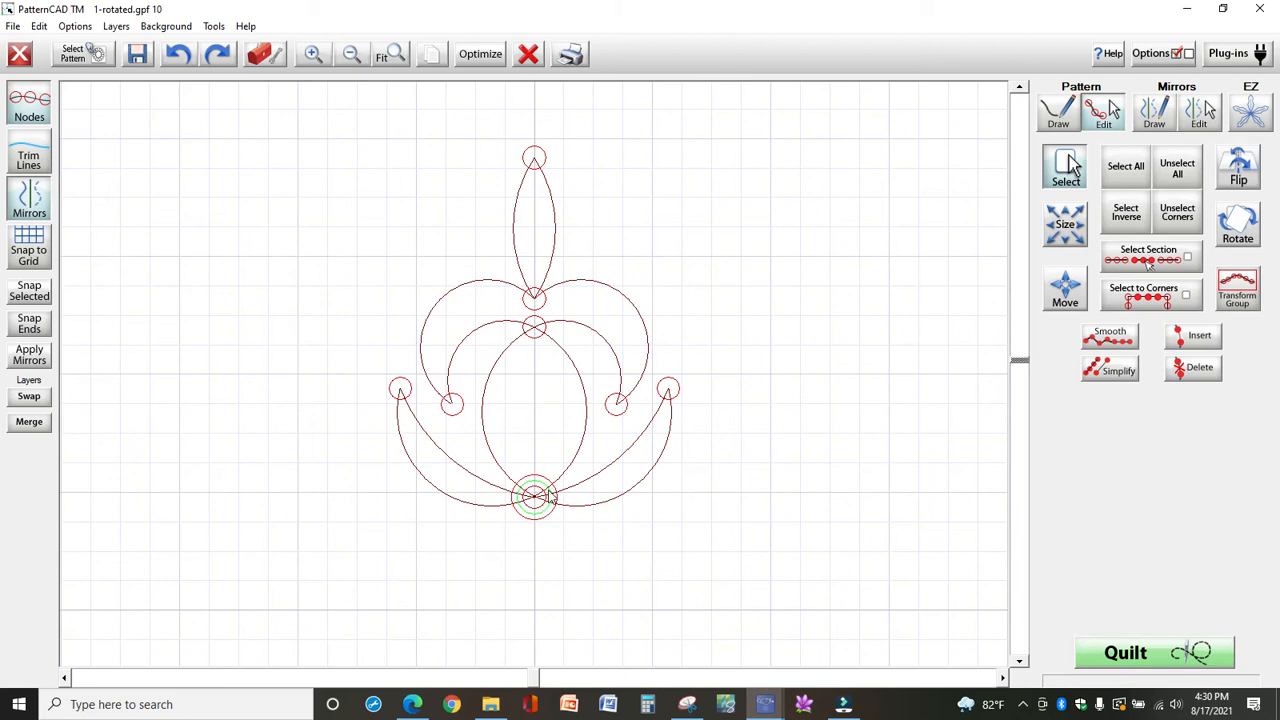
mouse_move(547, 516)
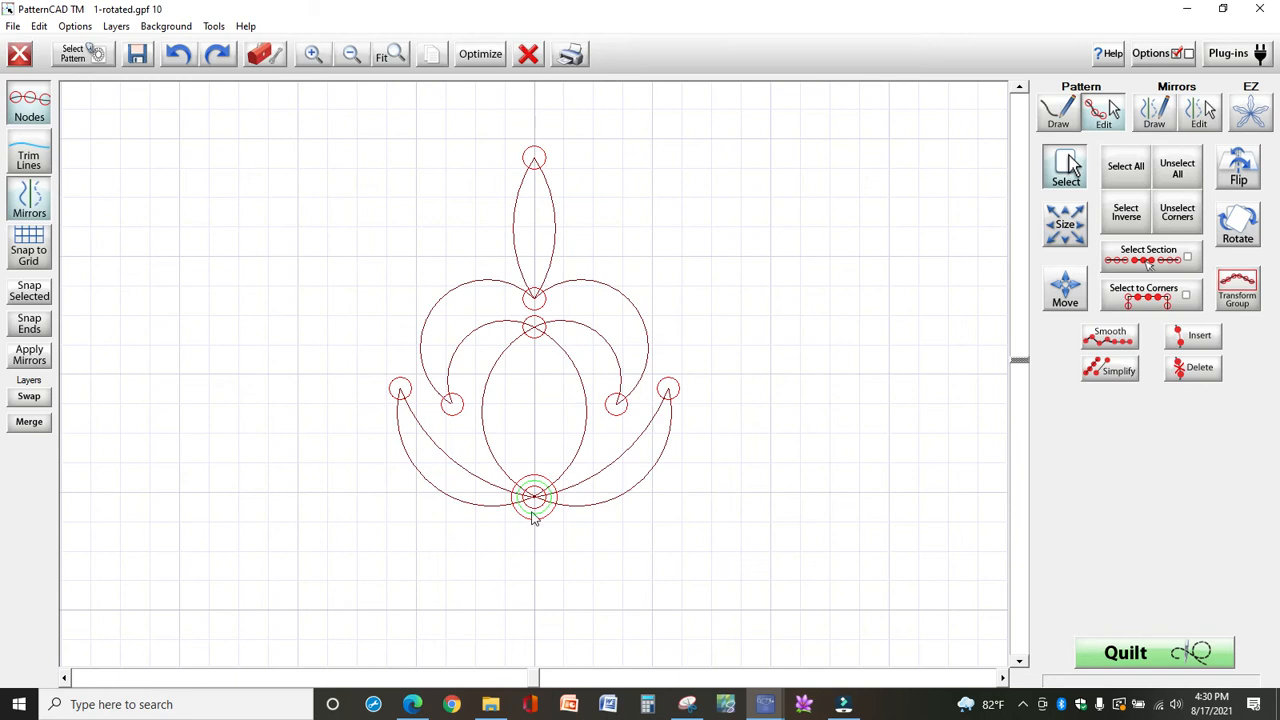
mouse_move(875, 447)
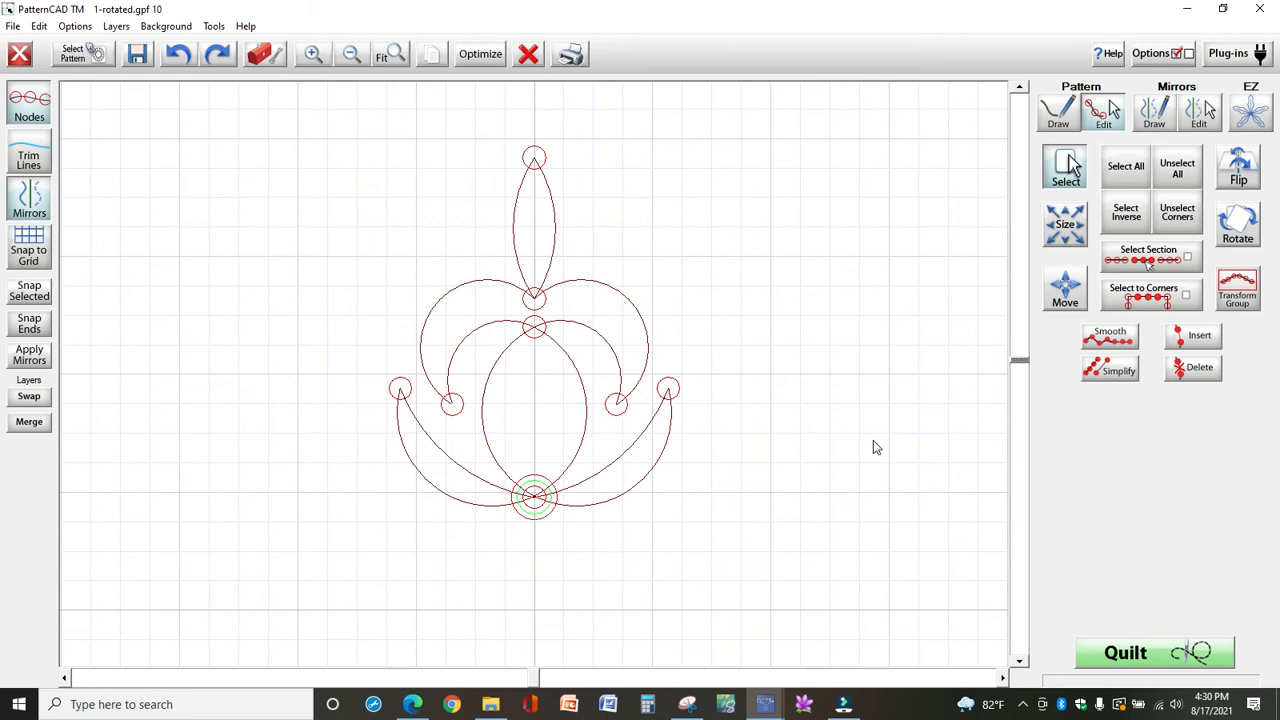
mouse_move(735, 408)
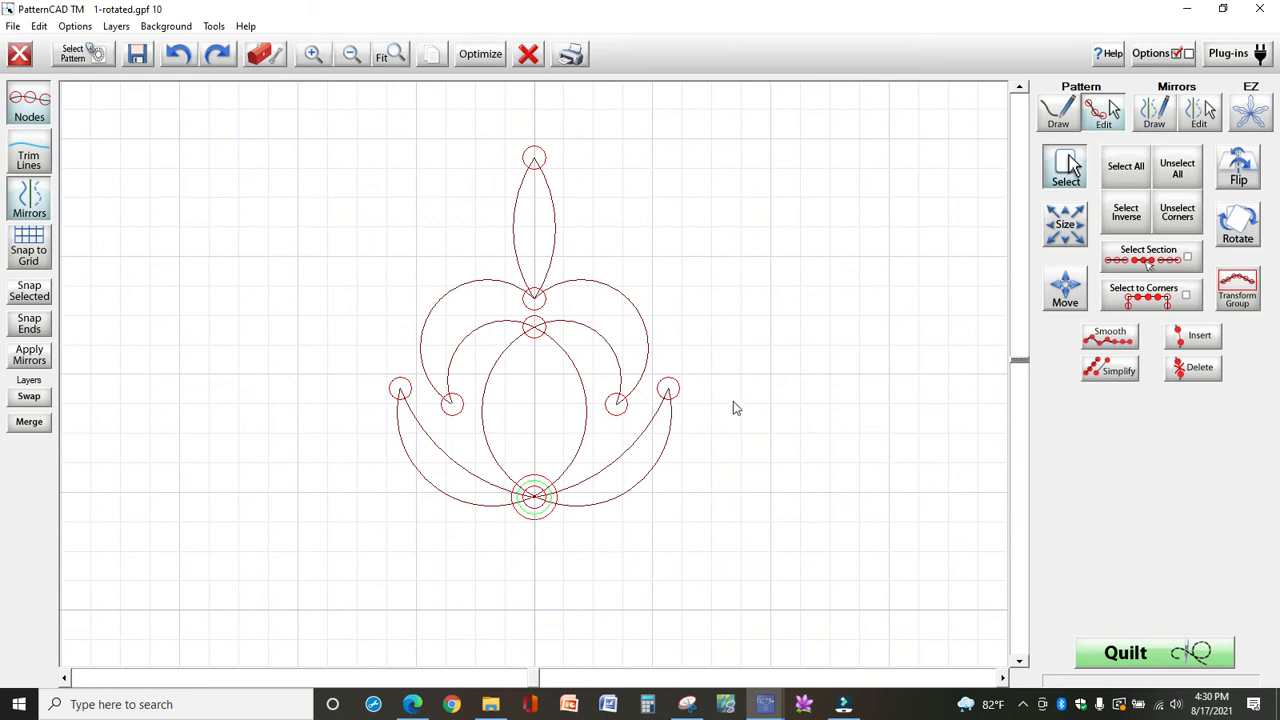
mouse_move(668, 367)
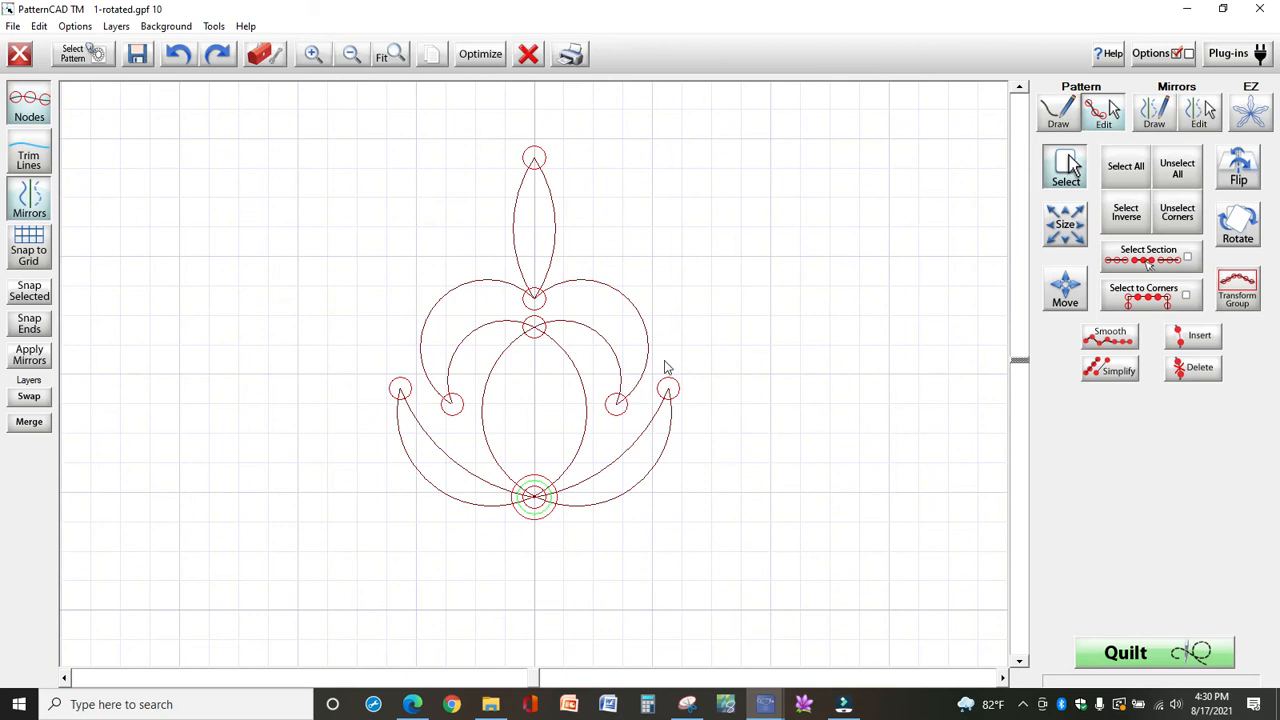
Step: Drag the right and left outer petal tips outward to matching heights, then select the left tip and curl end
click(668, 389)
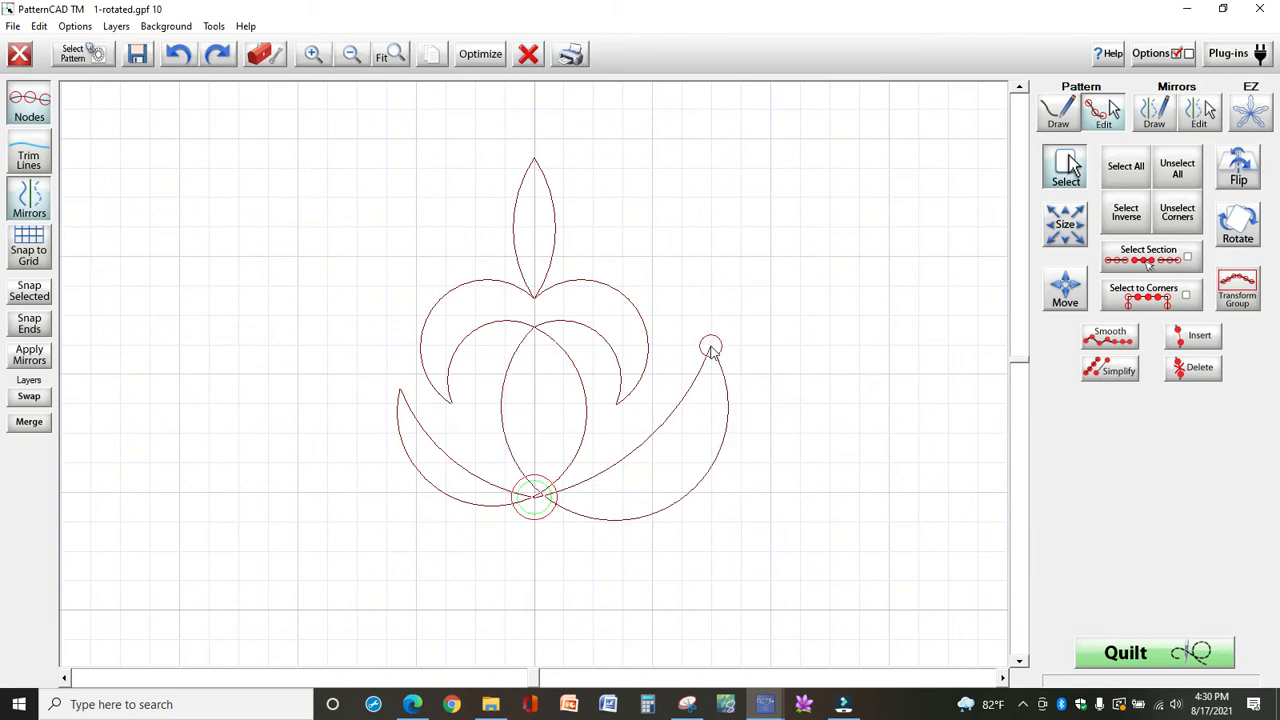
click(710, 346)
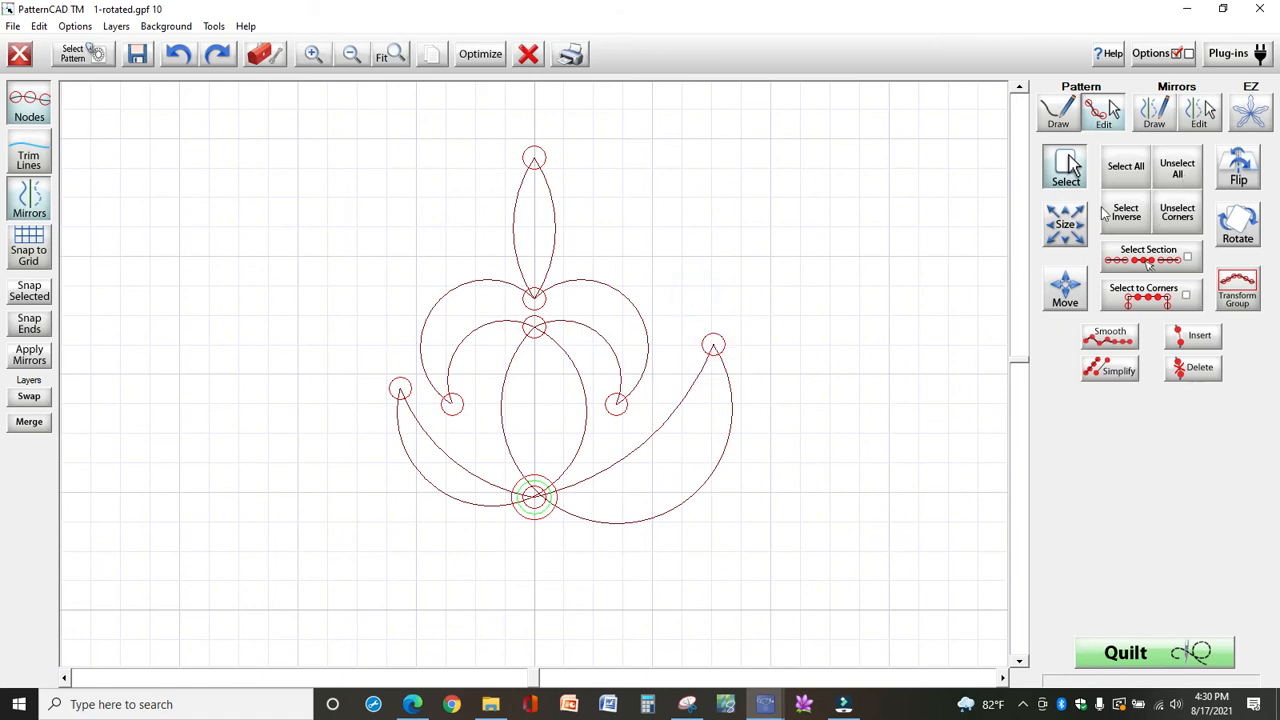
drag(368, 372, 420, 418)
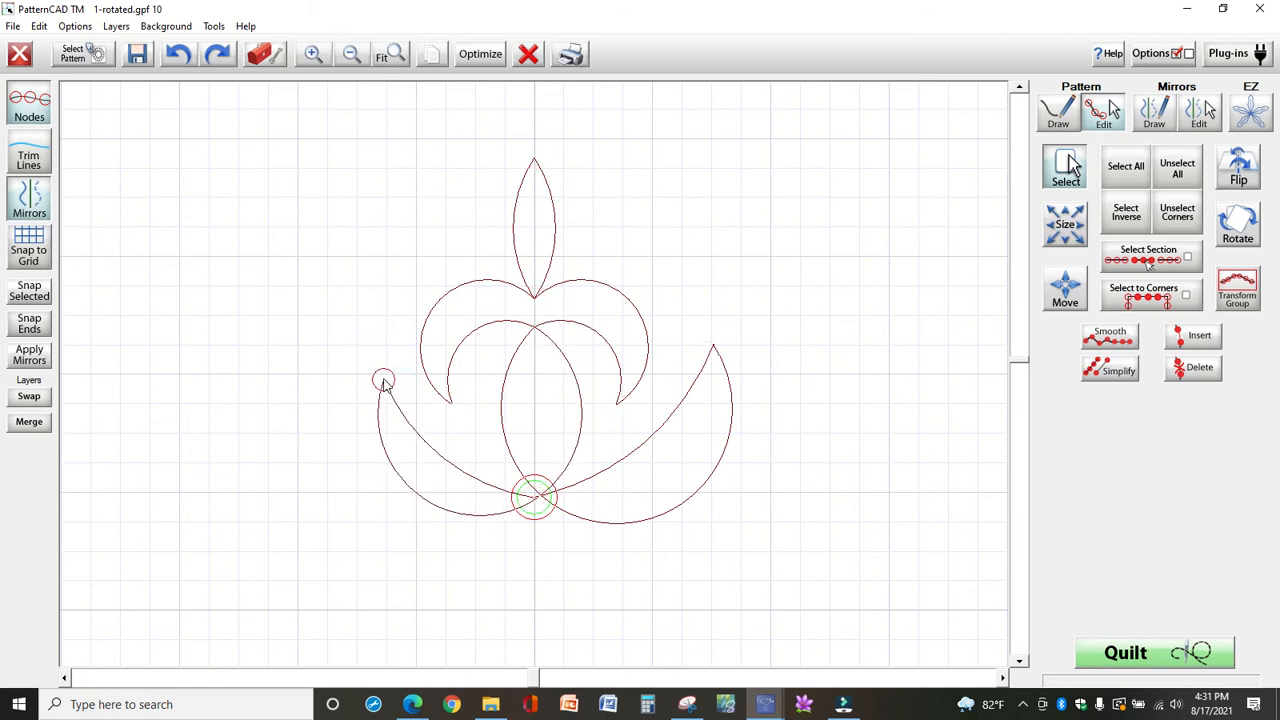
drag(383, 380, 357, 347)
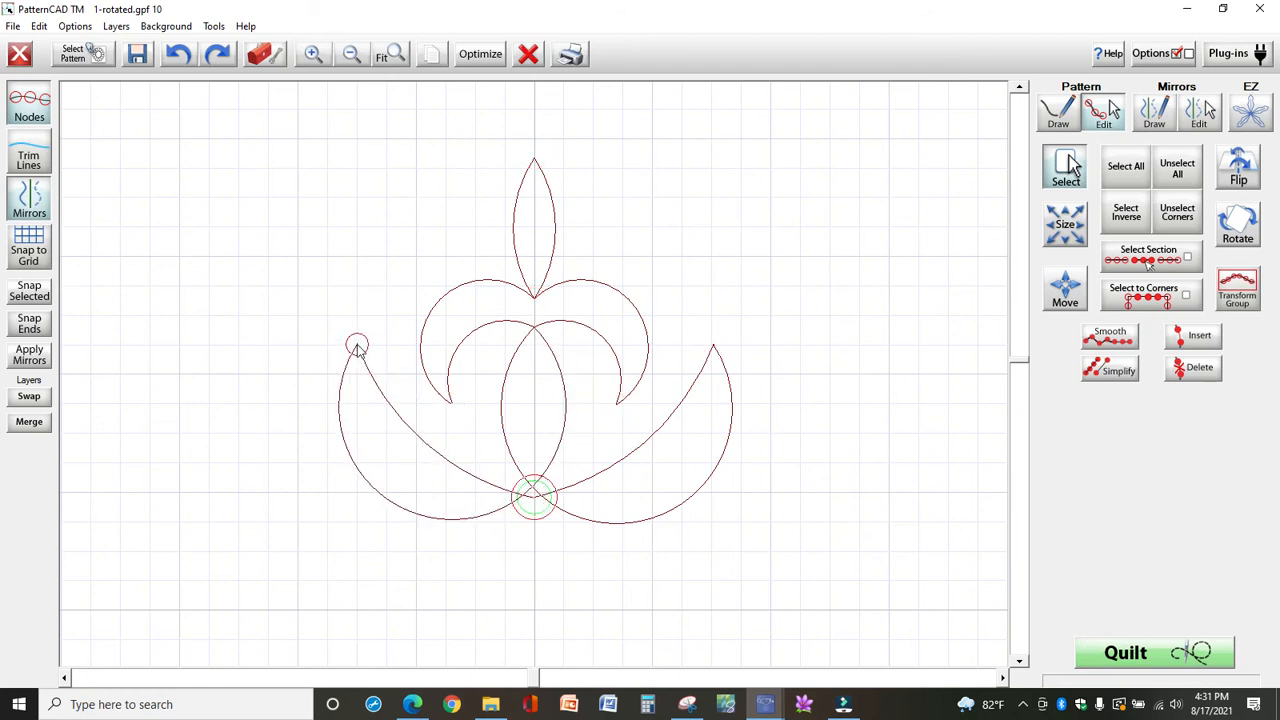
click(357, 345)
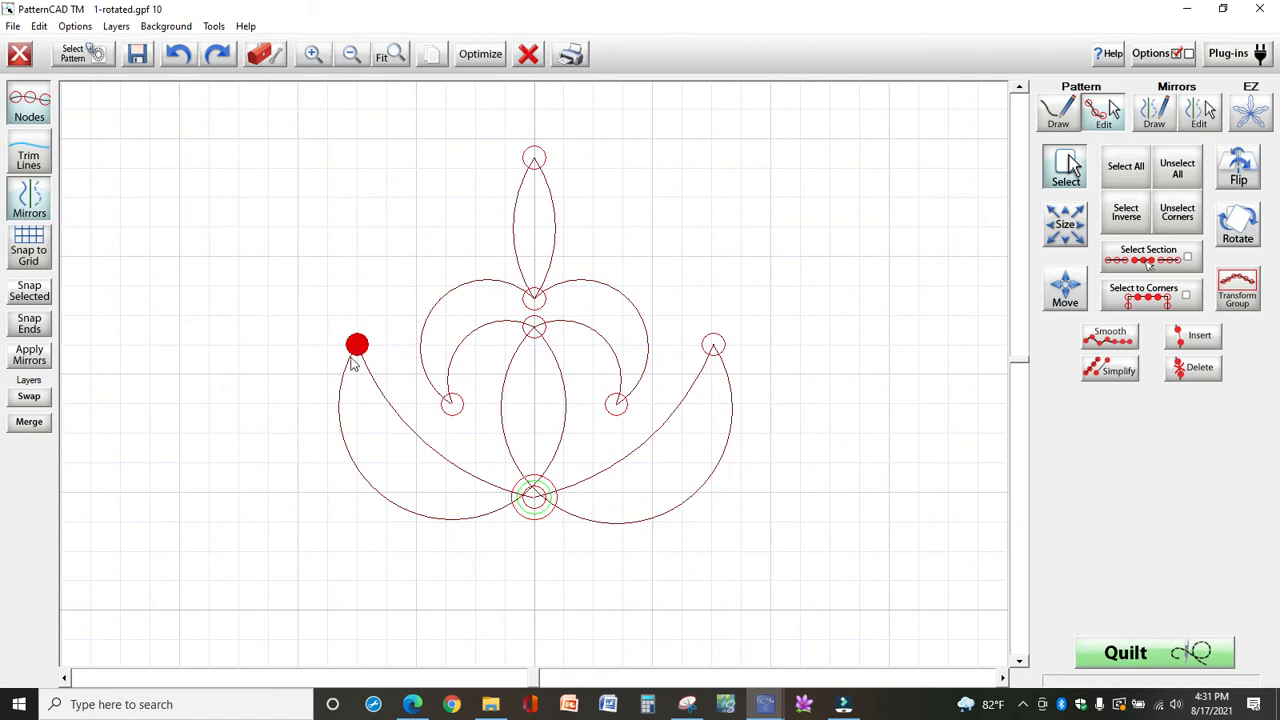
mouse_move(710, 432)
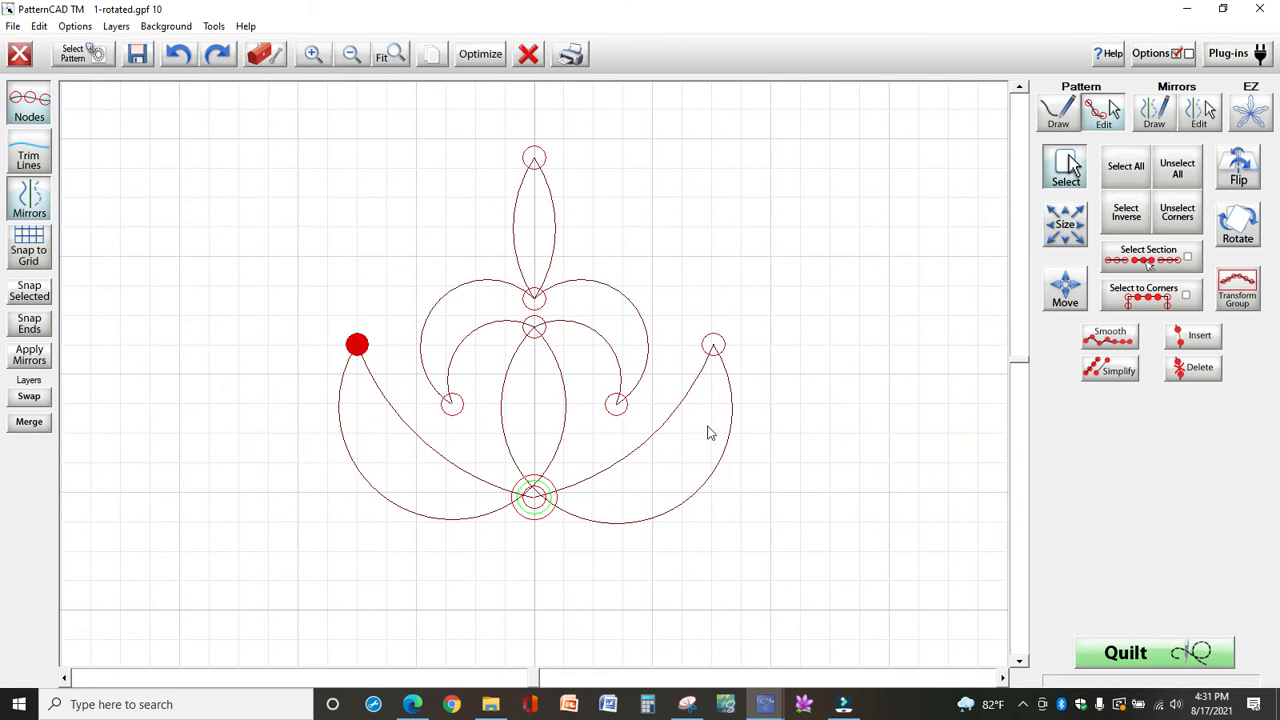
click(450, 405)
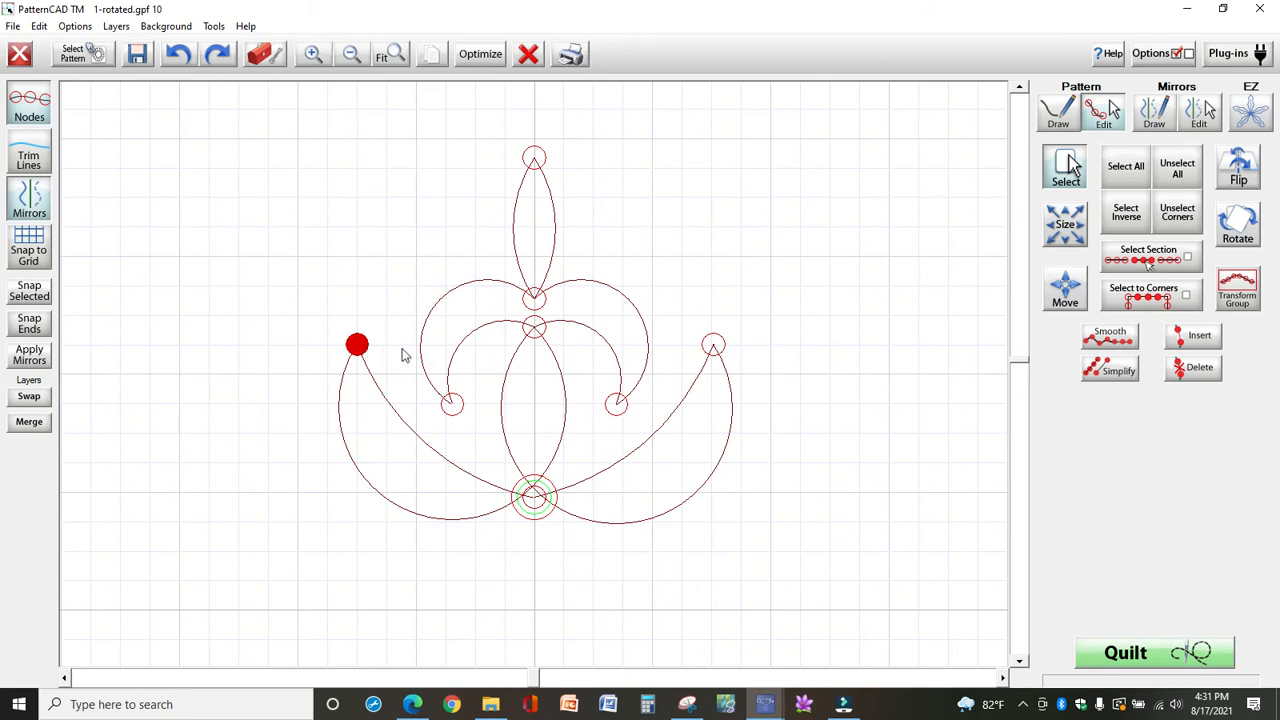
mouse_move(368, 355)
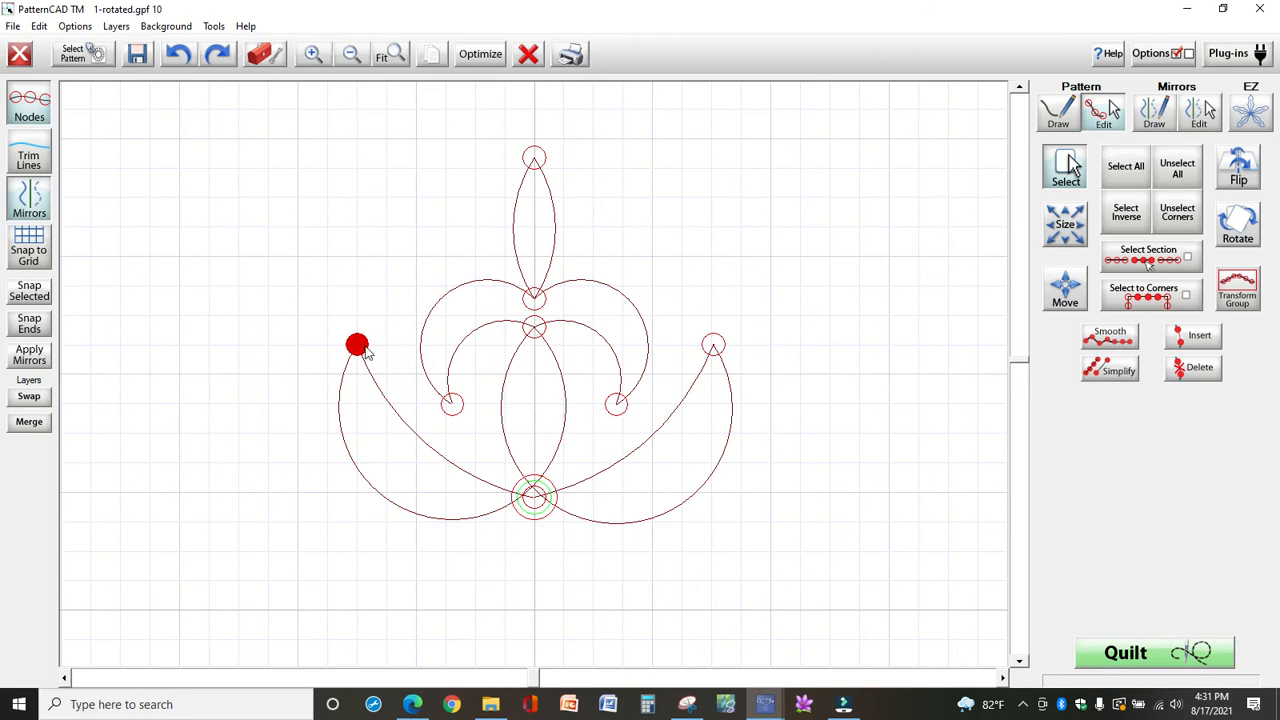
mouse_move(427, 381)
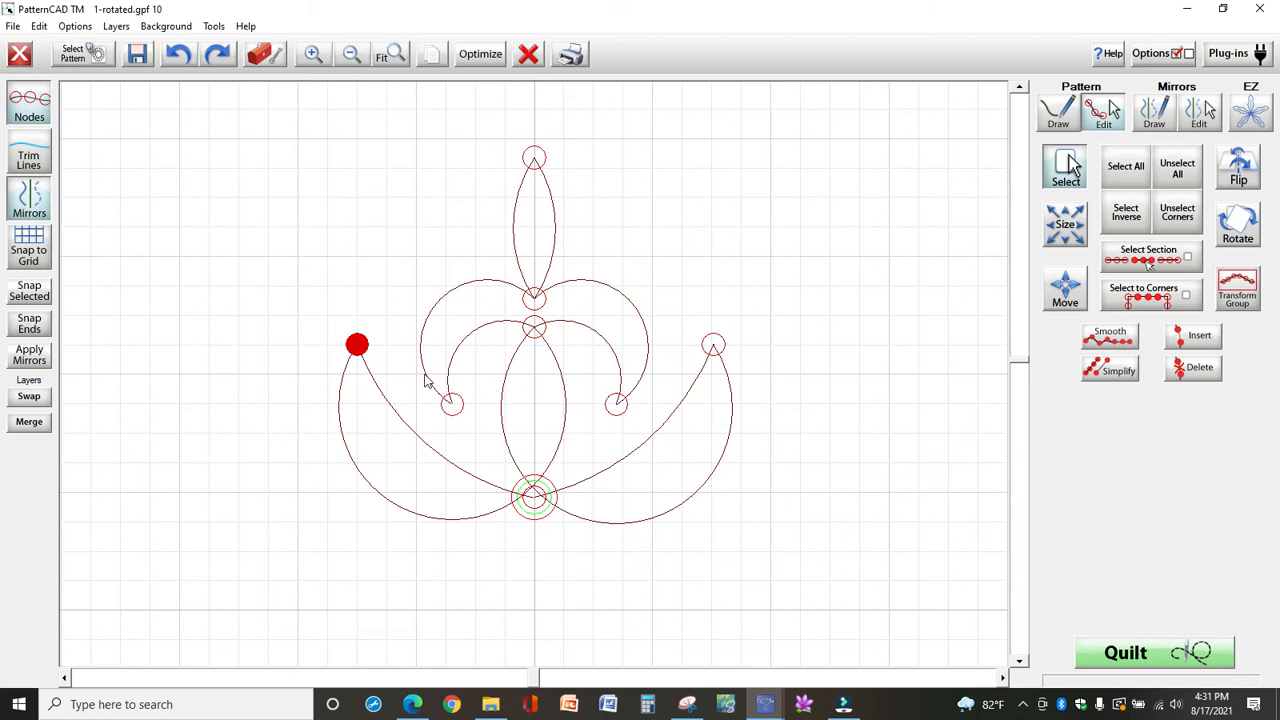
mouse_move(715, 355)
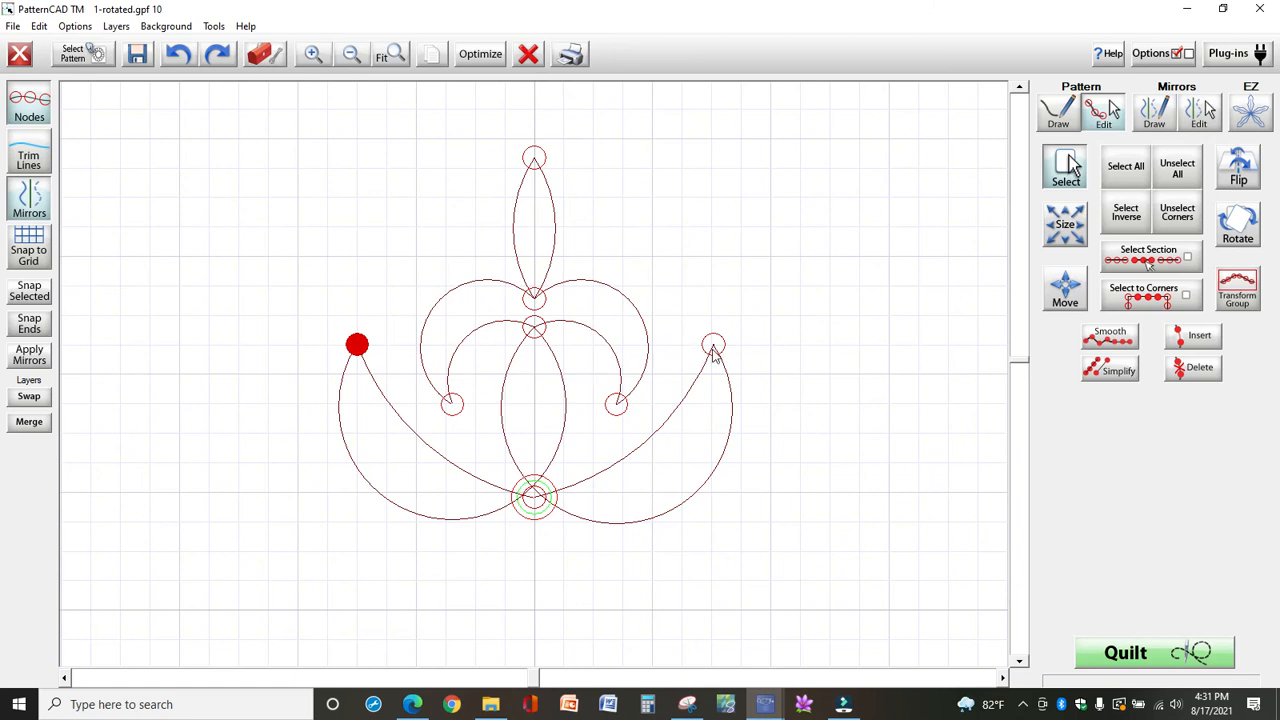
click(451, 404)
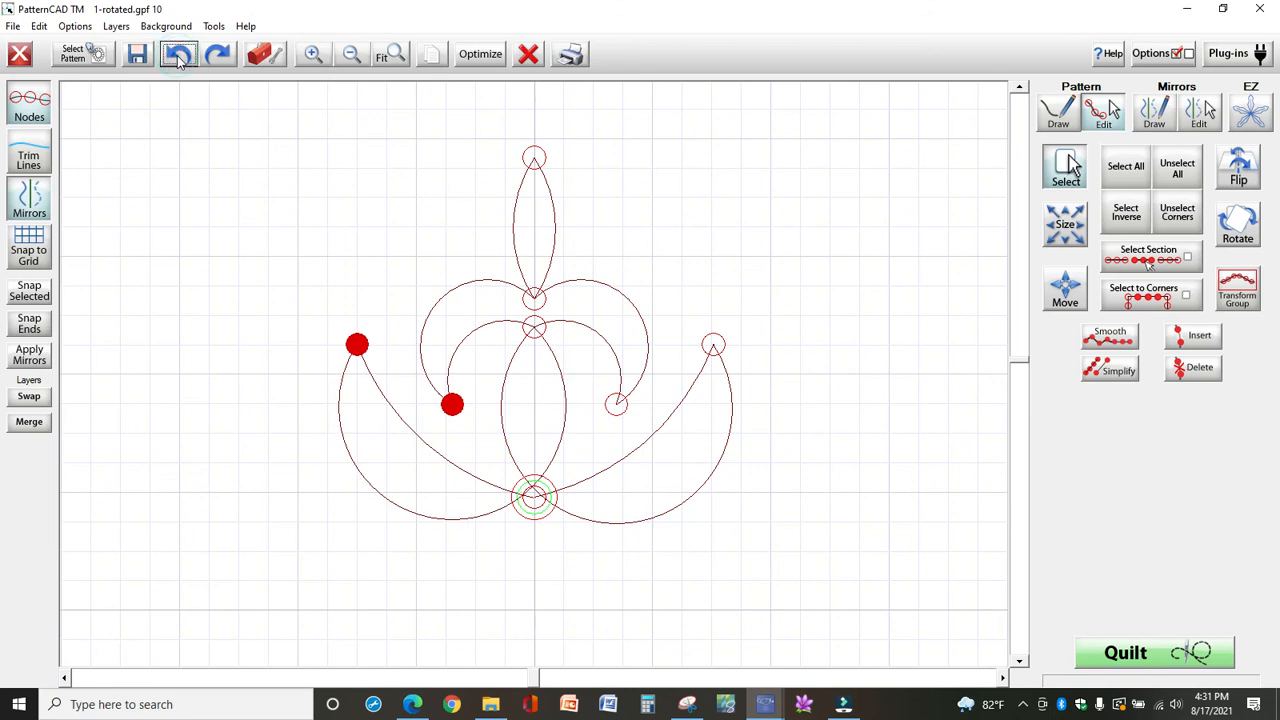
mouse_move(1058, 210)
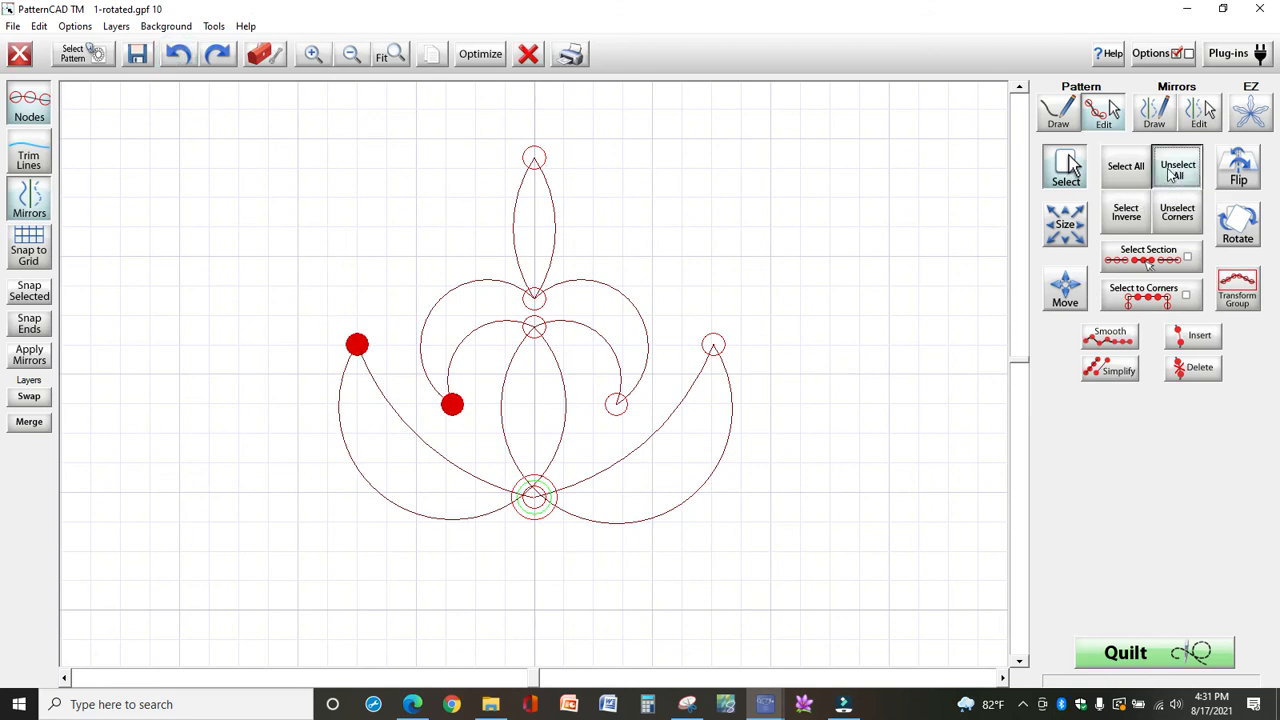
Step: Move the left and right inner curl ends outward symmetrically, clearing the selection before and after
click(1177, 167)
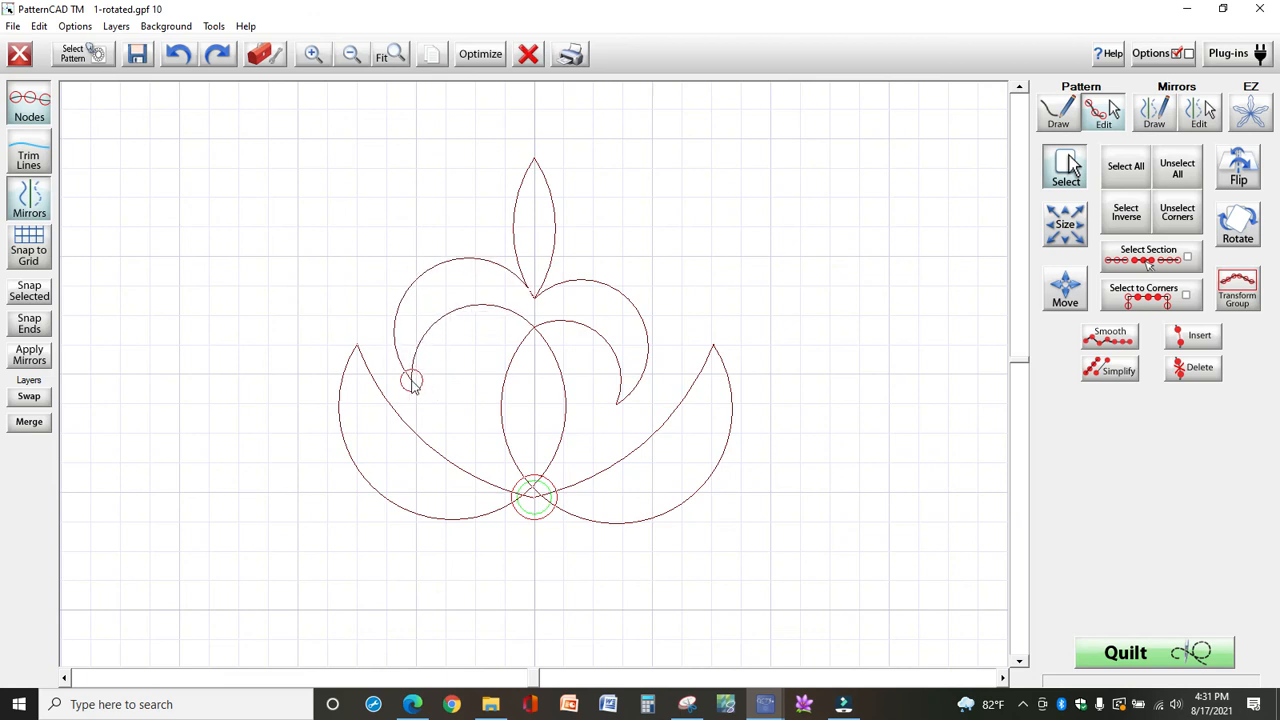
click(412, 407)
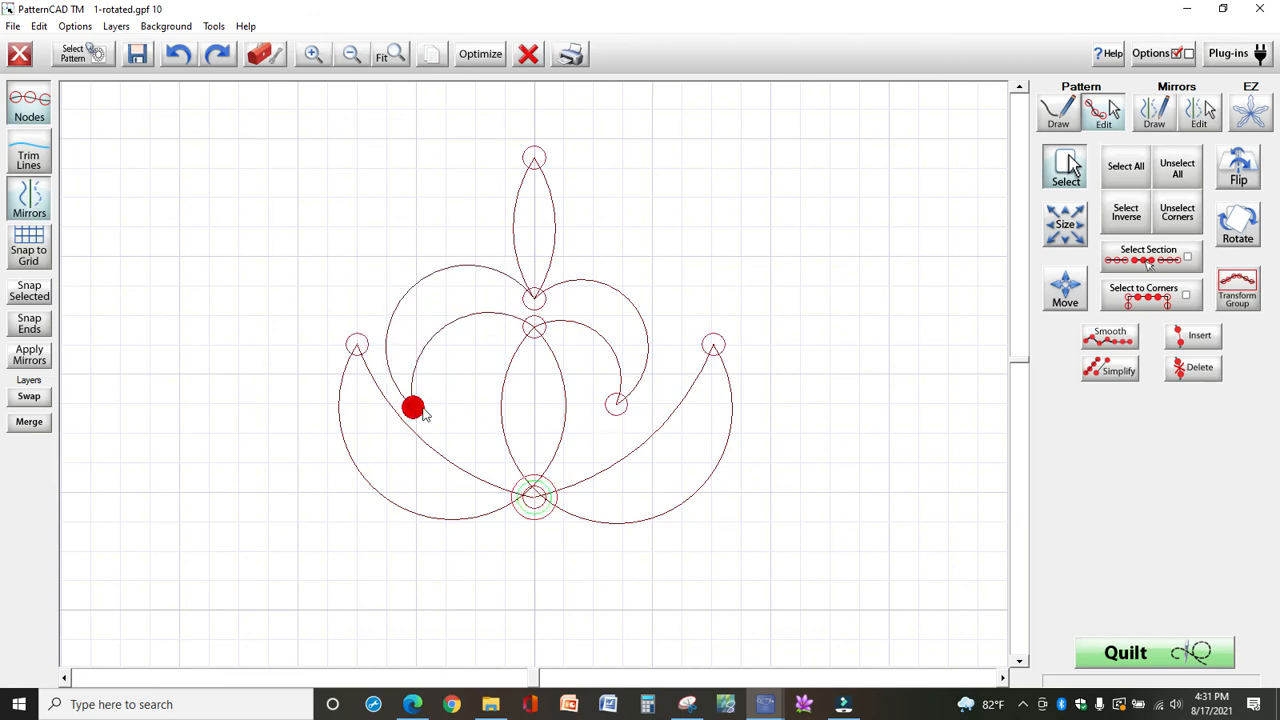
click(1177, 167)
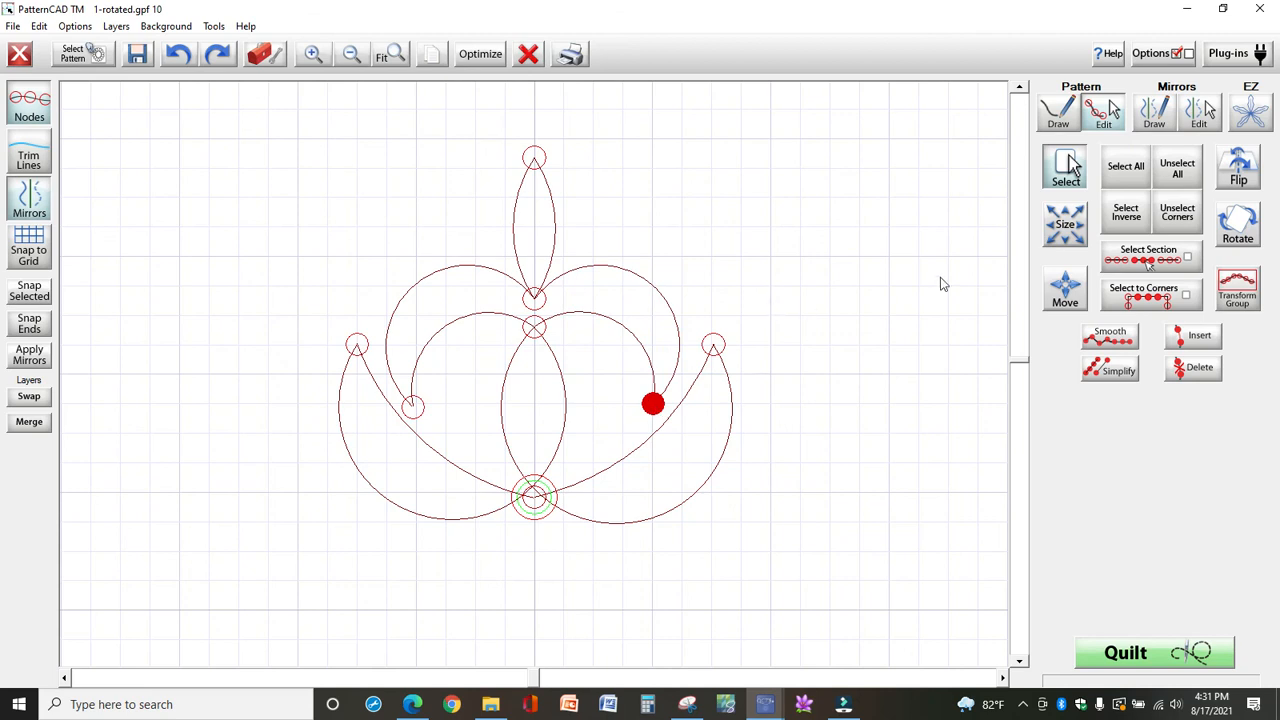
click(1177, 167)
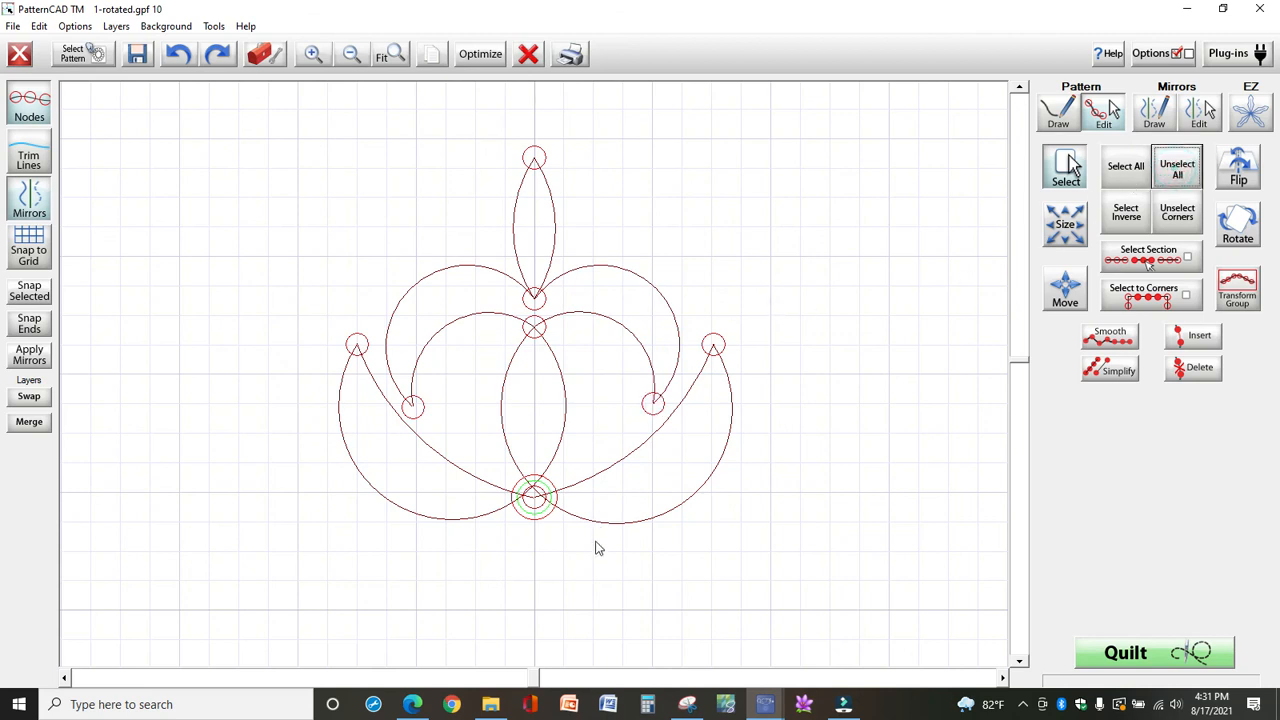
mouse_move(696, 568)
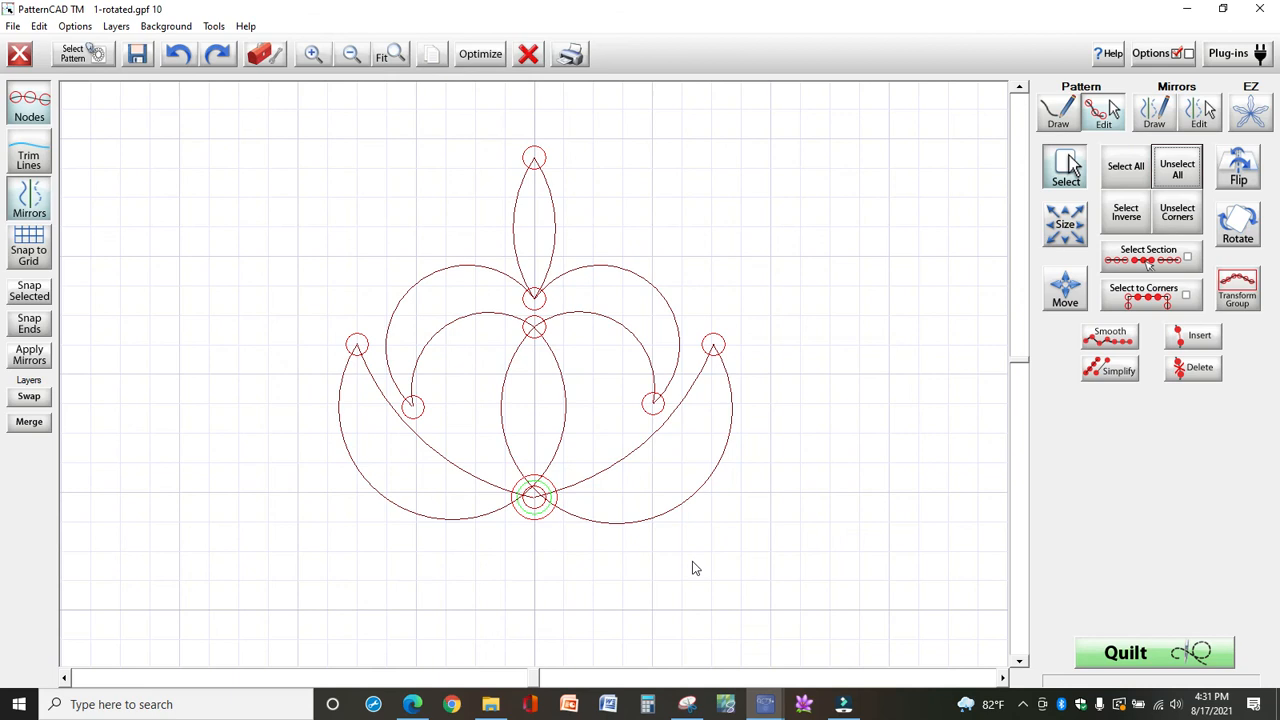